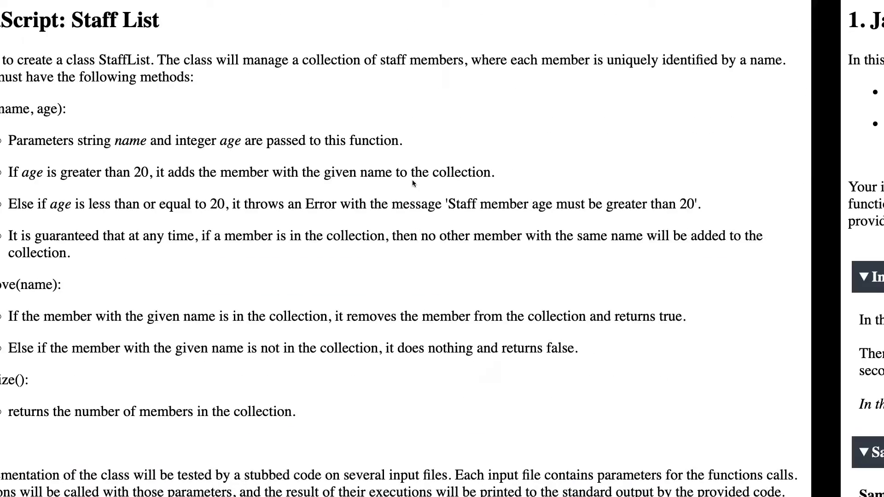
Review the sample input, highlighting the remove operation among the commands.
{"action": "scroll", "scroll_direction": "left", "scroll_amount": 3}
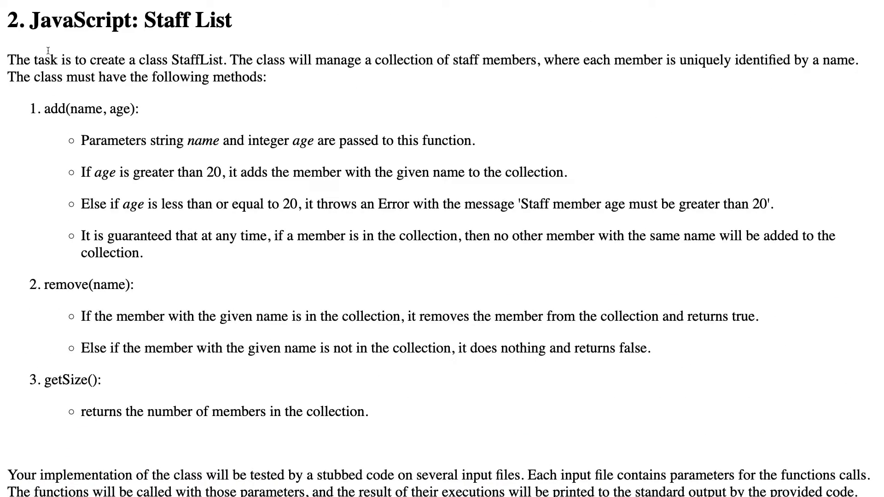
{"action": "double_click", "coordinate": [183, 21]}
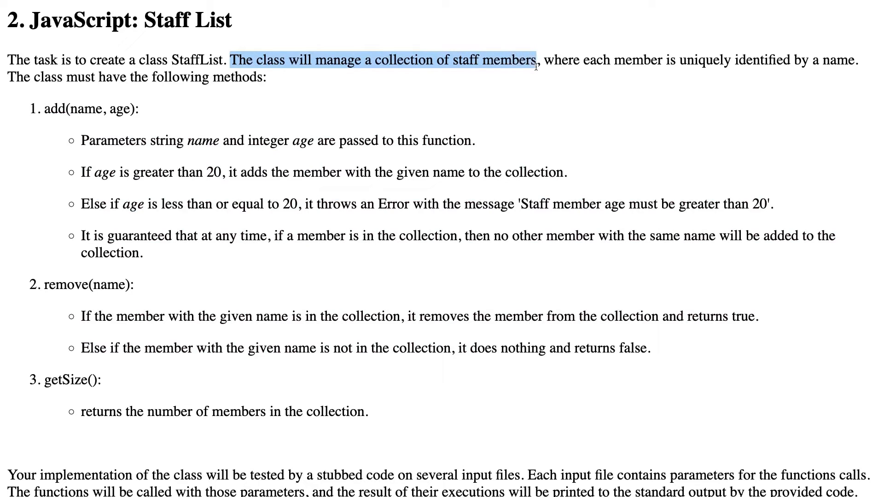
{"action": "scroll", "scroll_direction": "down", "scroll_amount": 3}
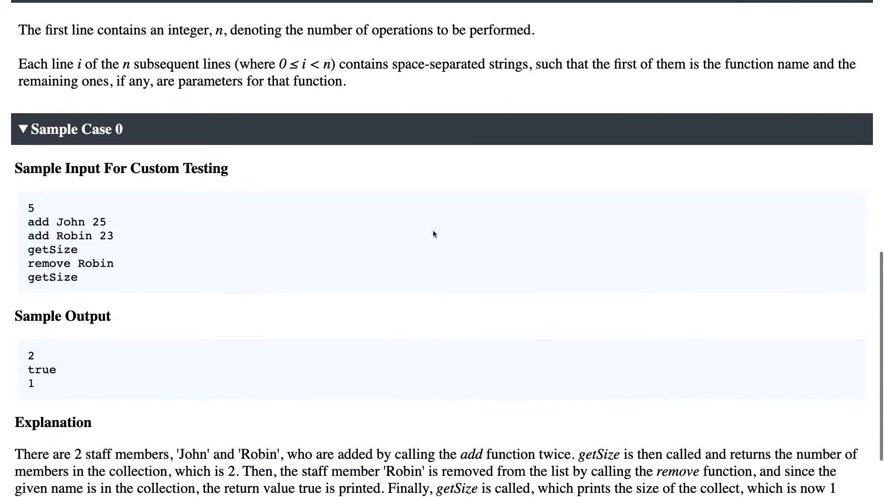
{"action": "double_click", "coordinate": [66, 221]}
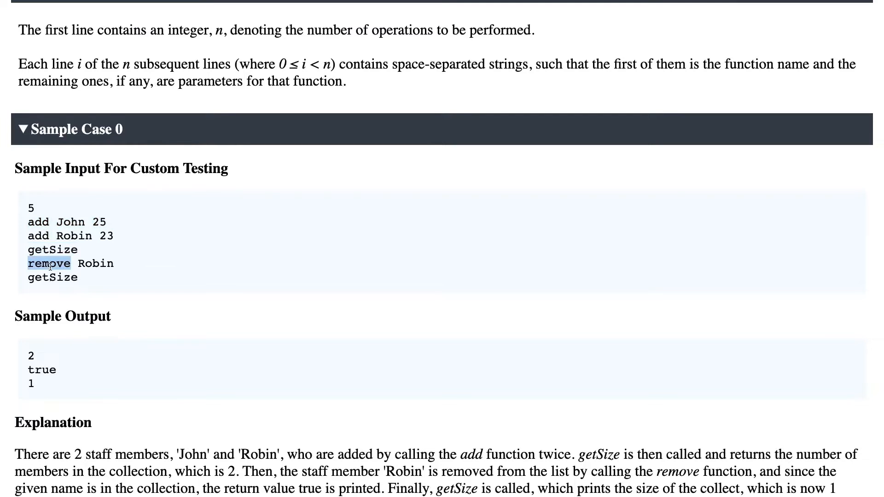
{"action": "scroll", "scroll_direction": "up", "scroll_amount": 3}
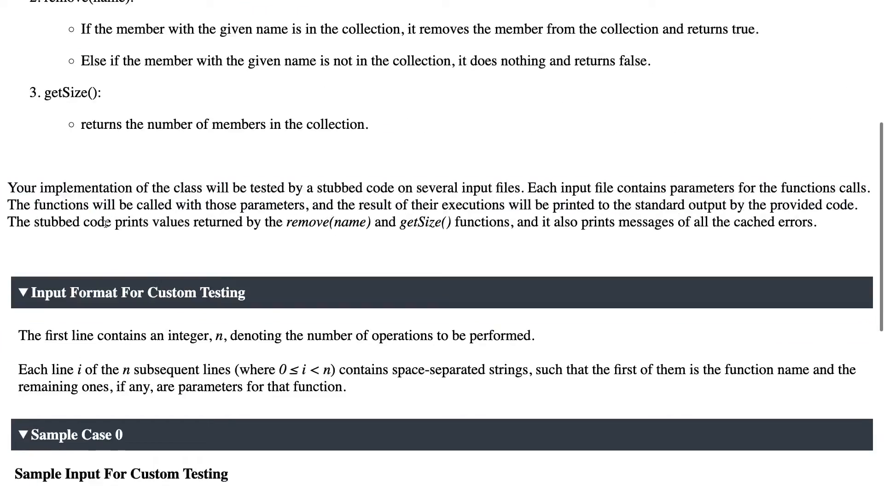
{"action": "scroll", "scroll_direction": "up", "scroll_amount": 3}
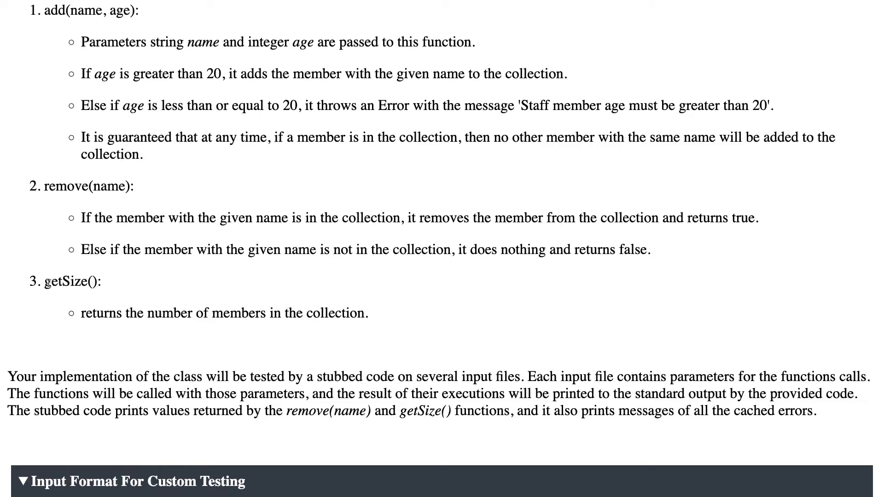
{"action": "double_click", "coordinate": [70, 282]}
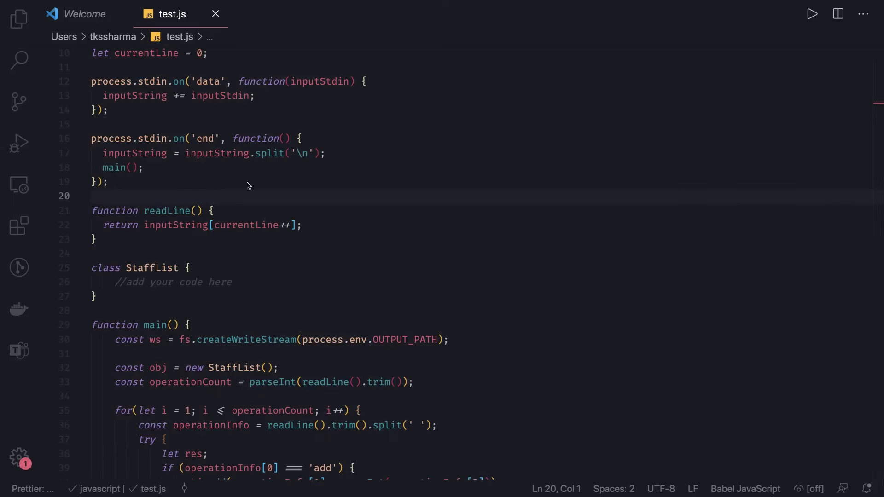
{"action": "scroll", "scroll_direction": "down", "scroll_amount": 3}
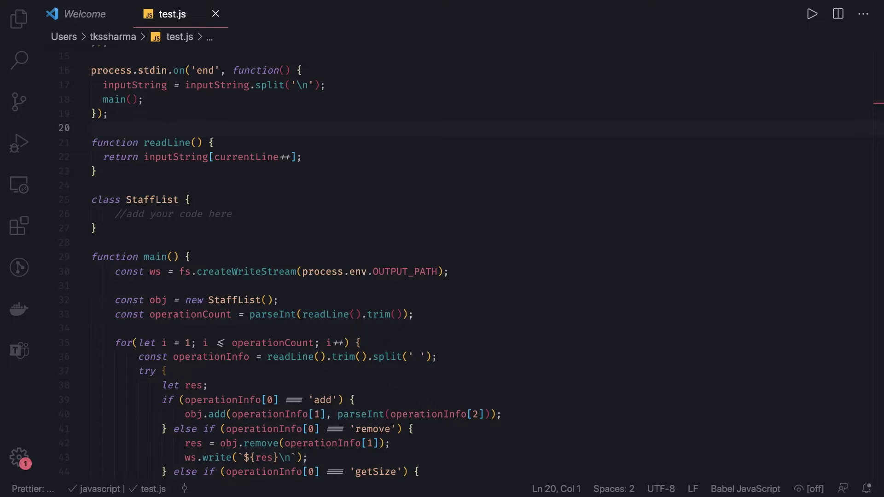
{"action": "mouse_move", "coordinate": [197, 212]}
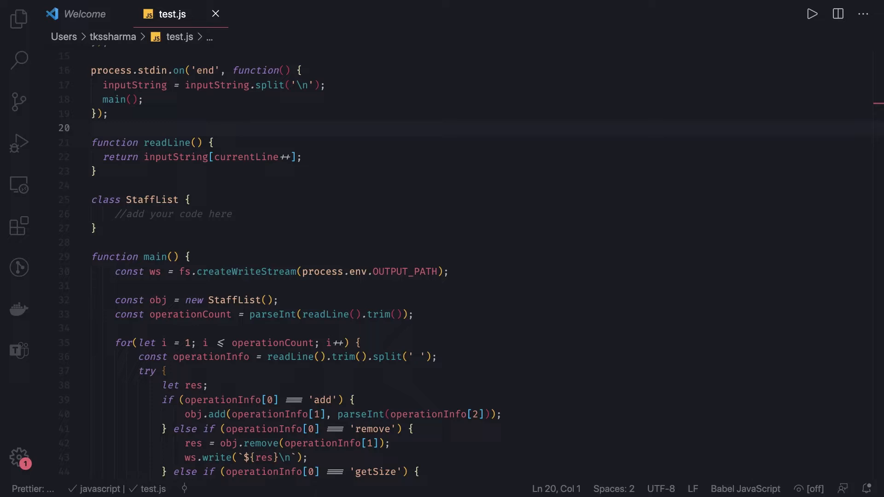
Inside StaffList declare staffList = [] and empty add() and remove() methods.
{"action": "left_click", "coordinate": [231, 213]}
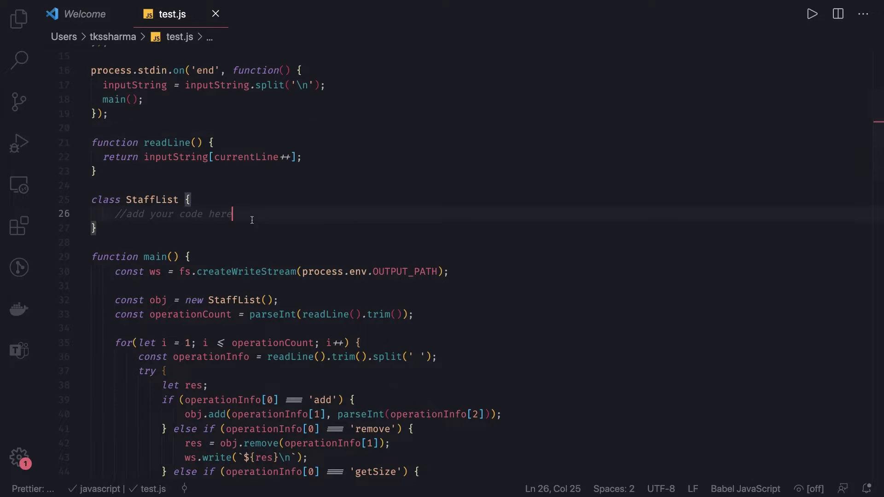
{"action": "key", "text": "enter"}
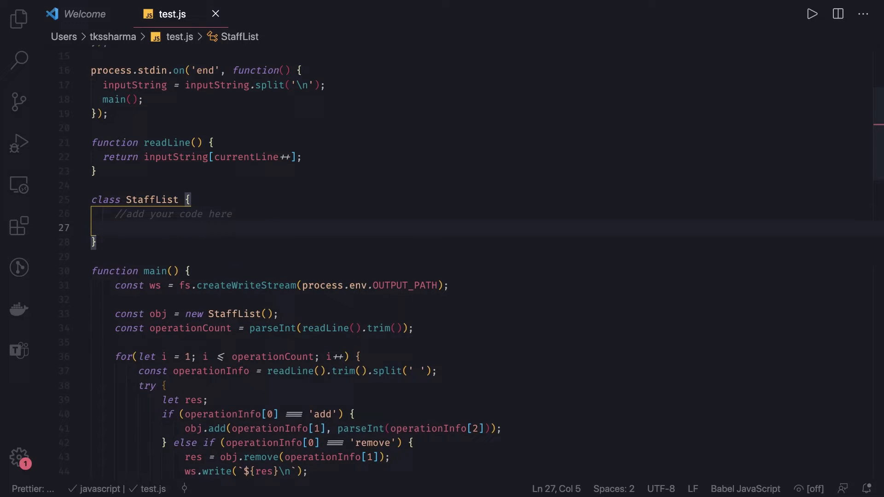
{"action": "type", "text": "staffL"}
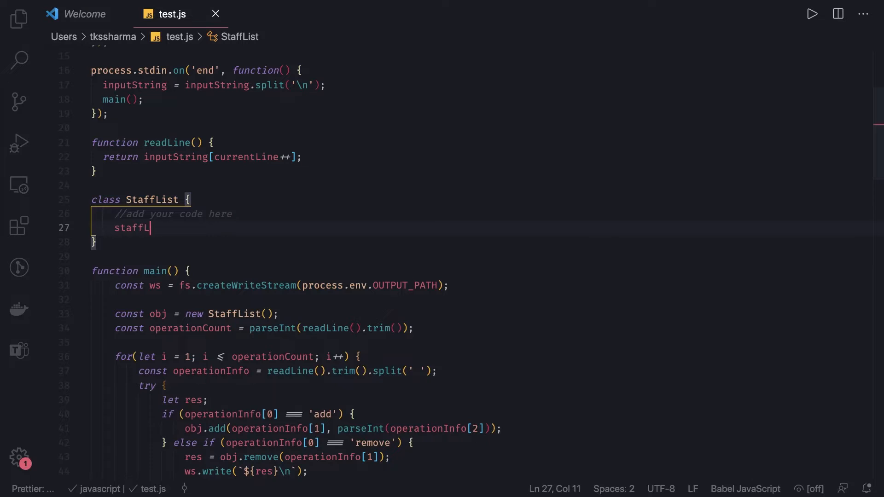
{"action": "type", "text": "ist"}
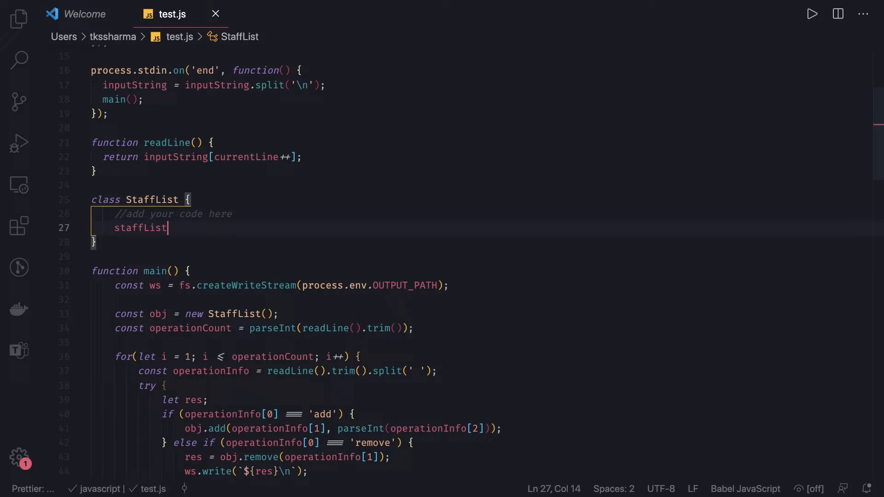
{"action": "type", "text": "= [];"}
{"action": "type", "text": "add("}
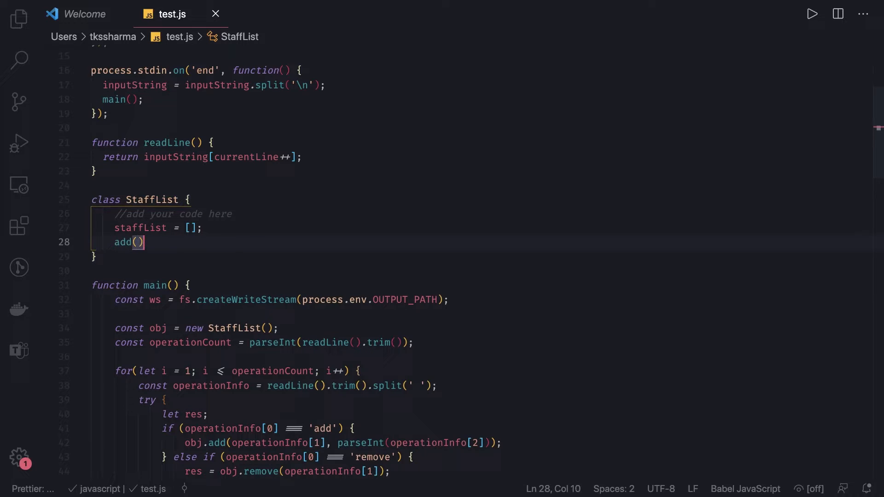
{"action": "type", "text": "{"}
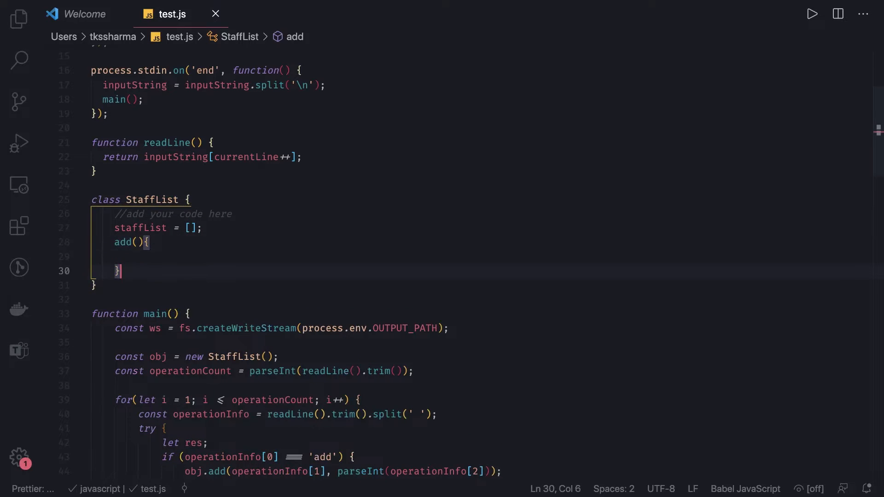
{"action": "type", "text": "remove()"}
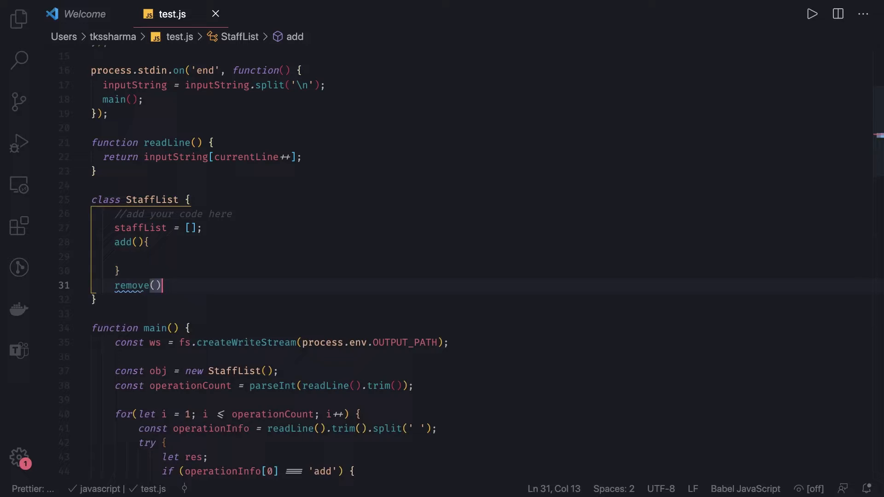
{"action": "type", "text": "{"}
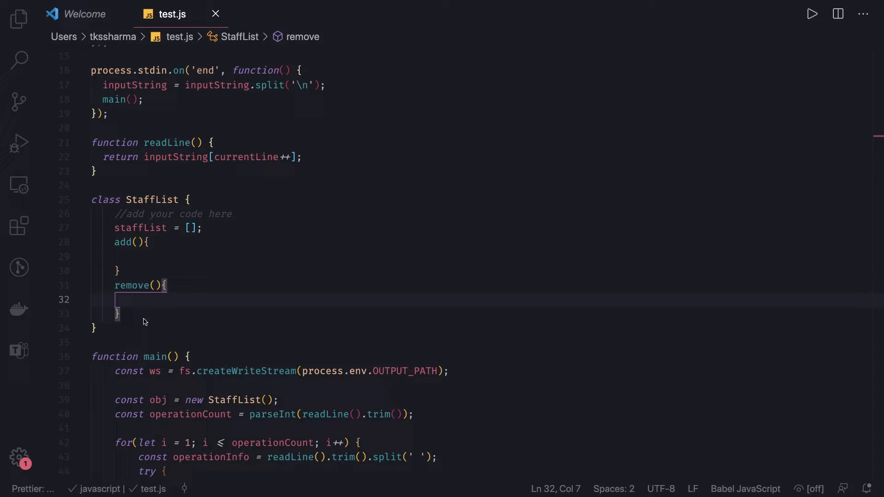
Add getSize() returning this.staffList.length.
{"action": "type", "text": "get"}
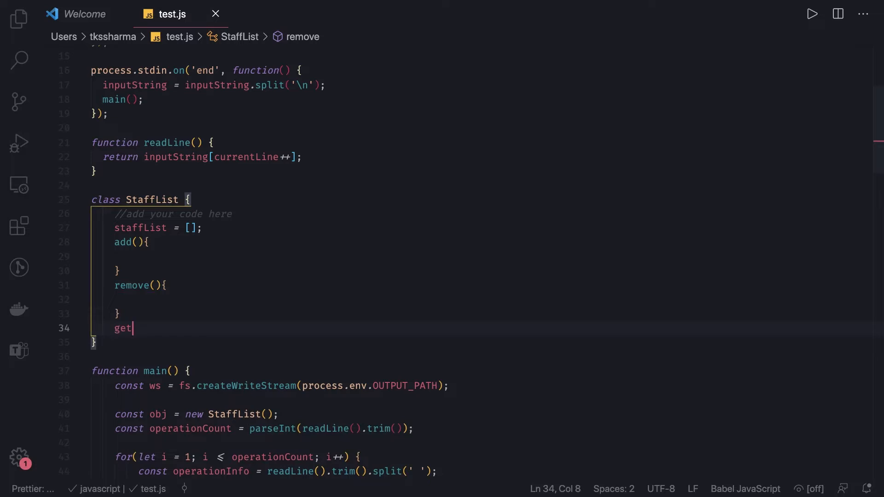
{"action": "type", "text": "Size()"}
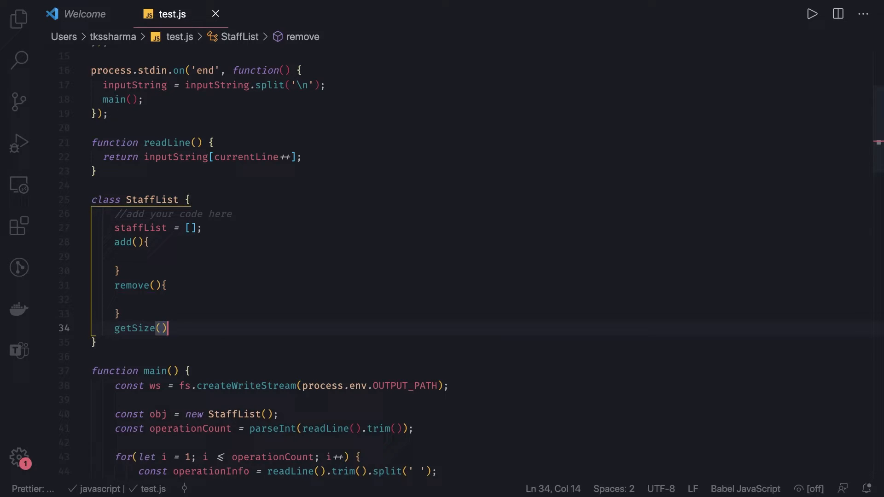
{"action": "type", "text": "{"}
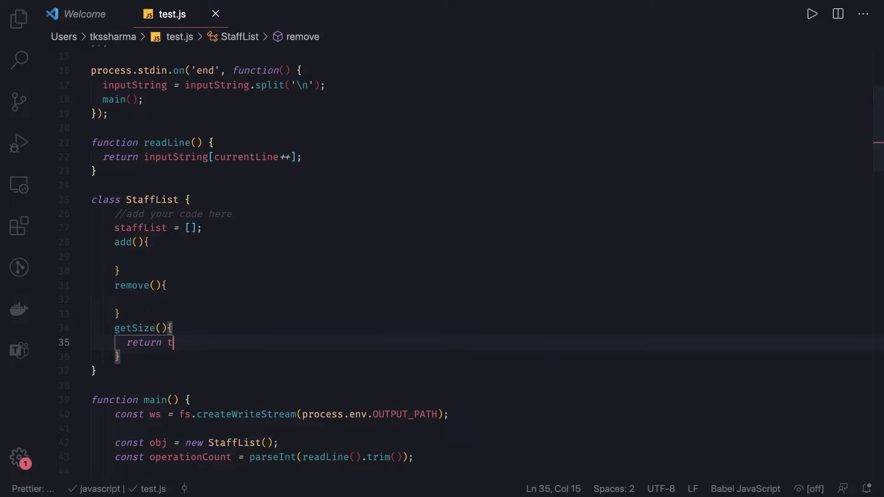
{"action": "type", "text": "his.staffList.length;"}
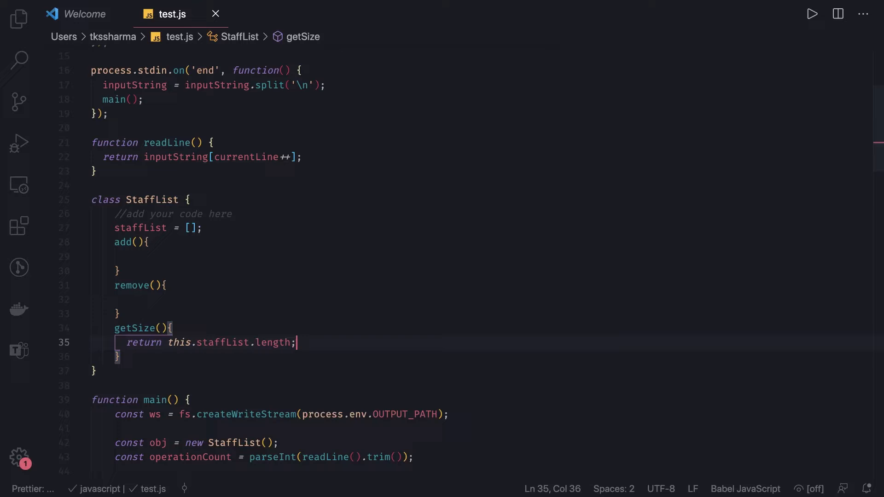
Give remove a name parameter and const found = this.staffList.find(i => i.name === name).
{"action": "left_click", "coordinate": [157, 285]}
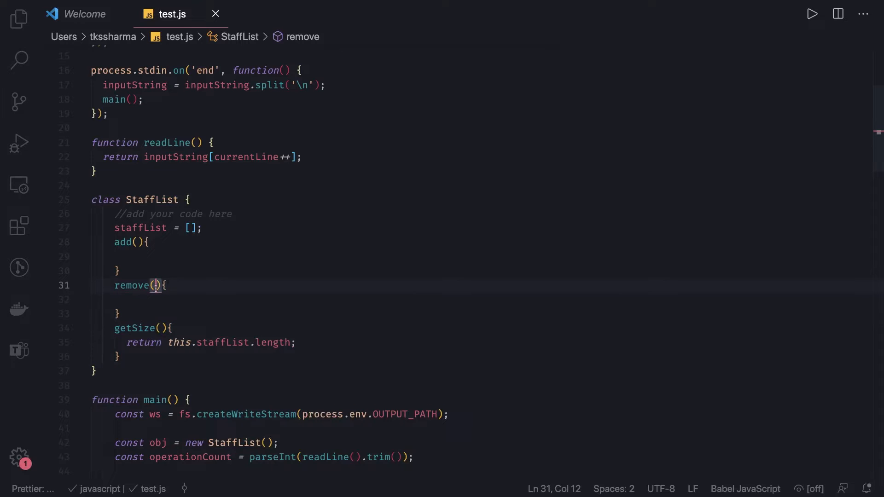
{"action": "type", "text": "name"}
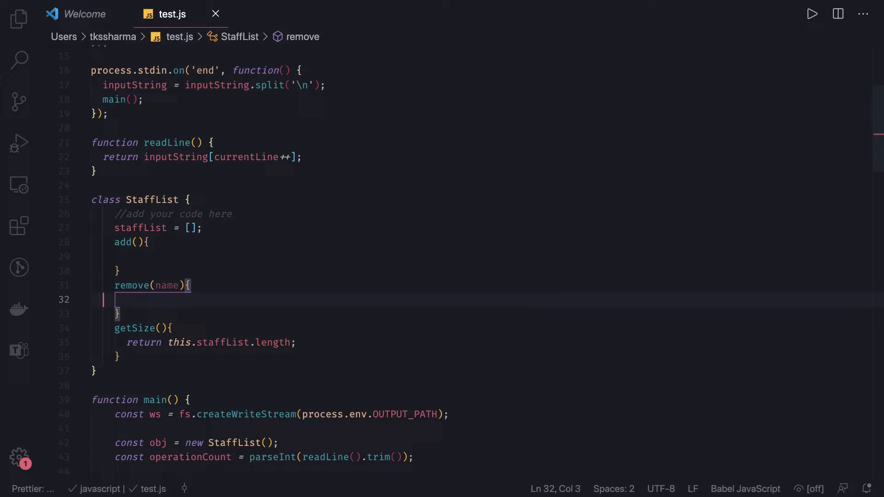
{"action": "type", "text": "const found"}
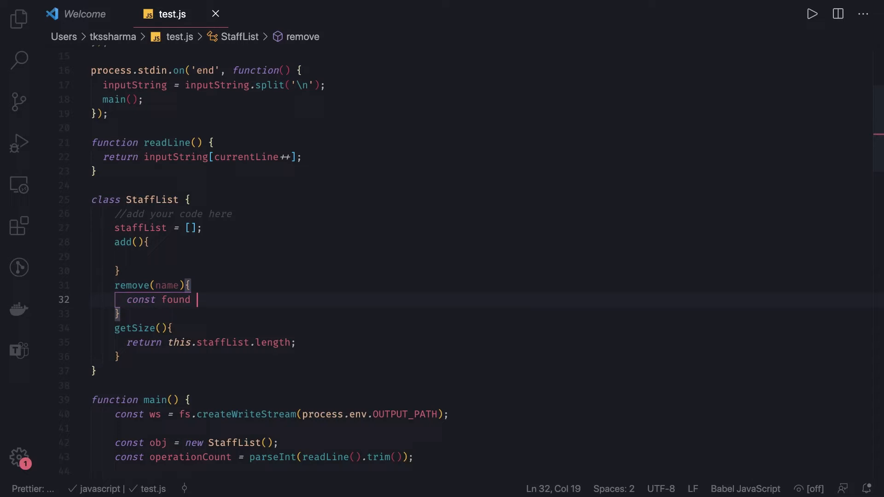
{"action": "type", "text": "= t"}
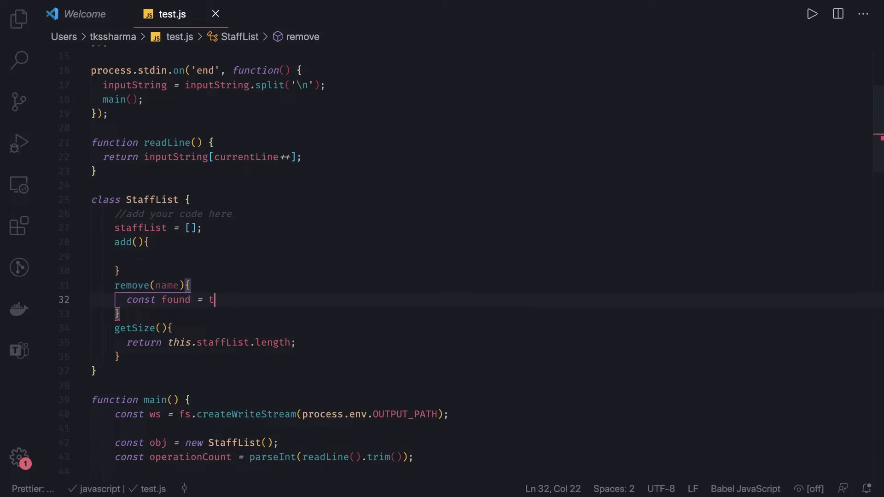
{"action": "type", "text": "his.staffList"}
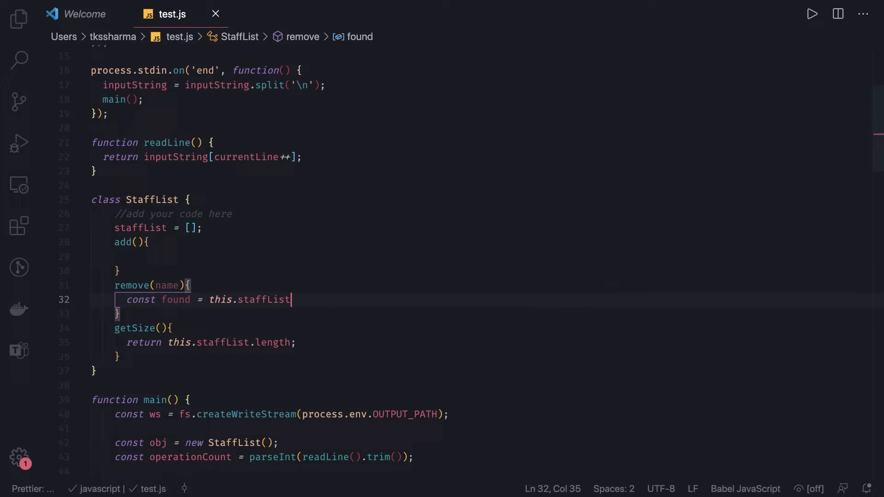
{"action": "type", "text": ".find()"}
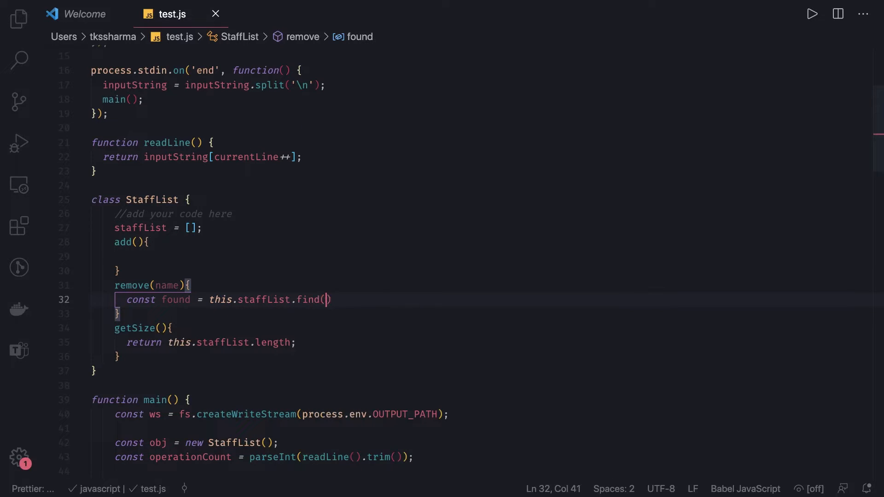
{"action": "type", "text": "i ="}
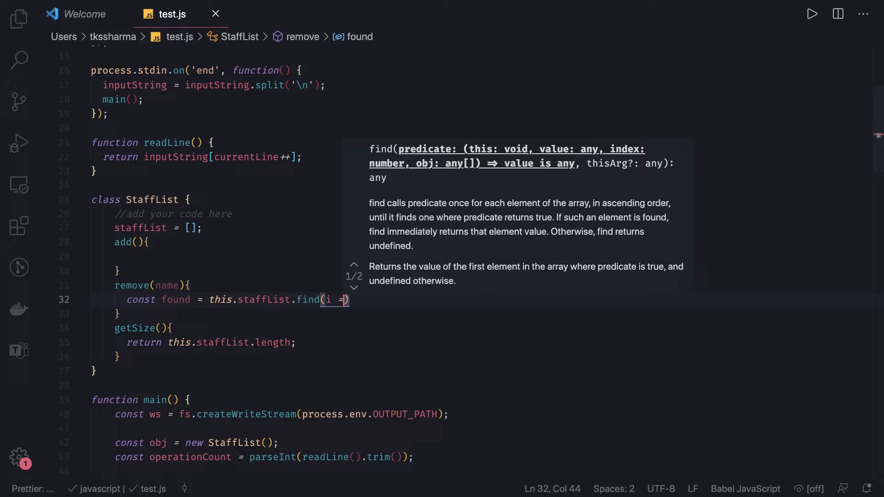
{"action": "type", "text": "> i"}
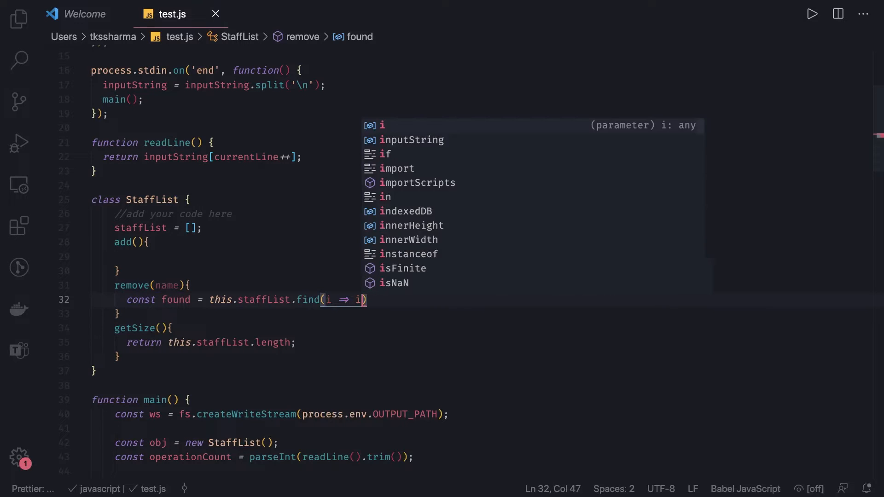
{"action": "type", "text": "."}
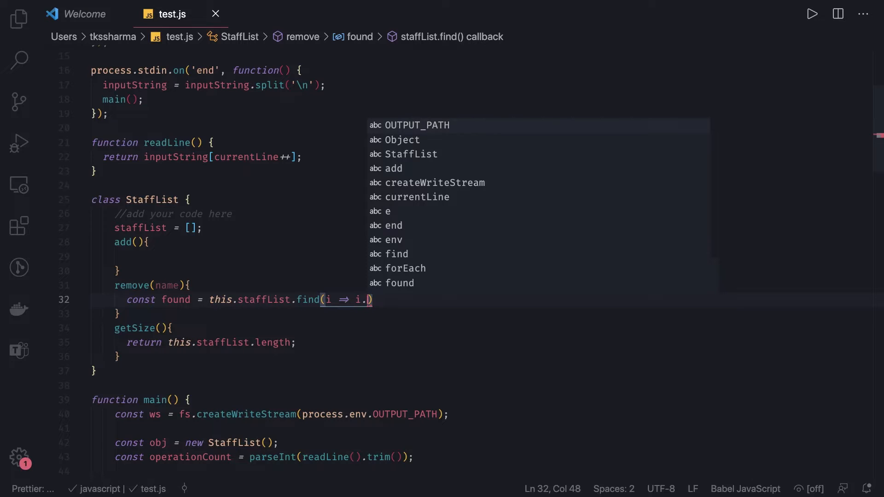
{"action": "type", "text": "name === name"}
{"action": "type", "text": "if"}
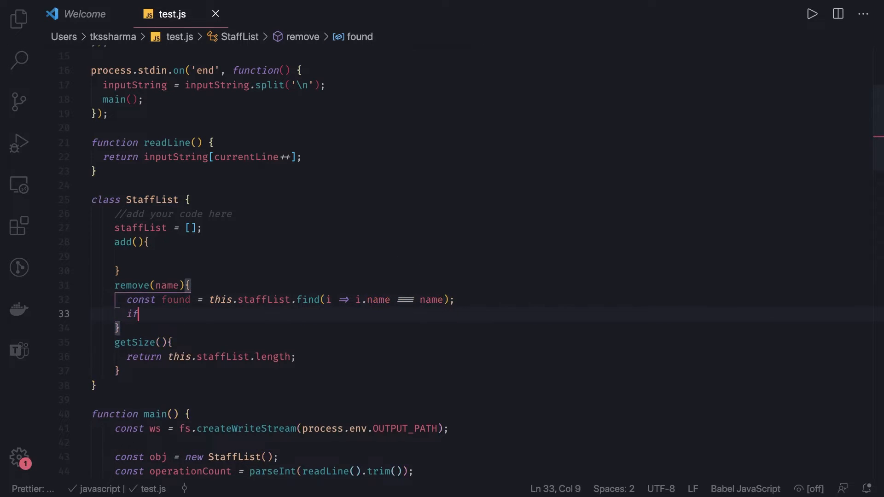
If found, filter the matching name out of this.staffList and return true.
{"action": "type", "text": "(found){"}
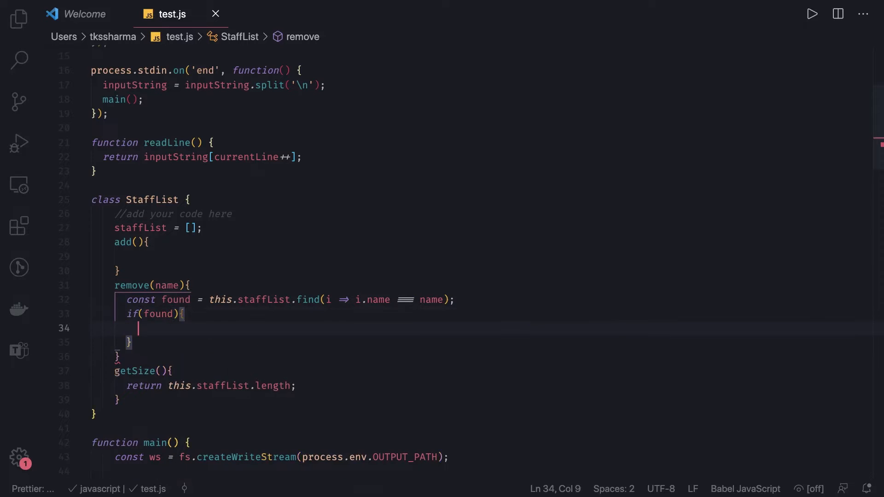
{"action": "type", "text": "this.staffList = this.s"}
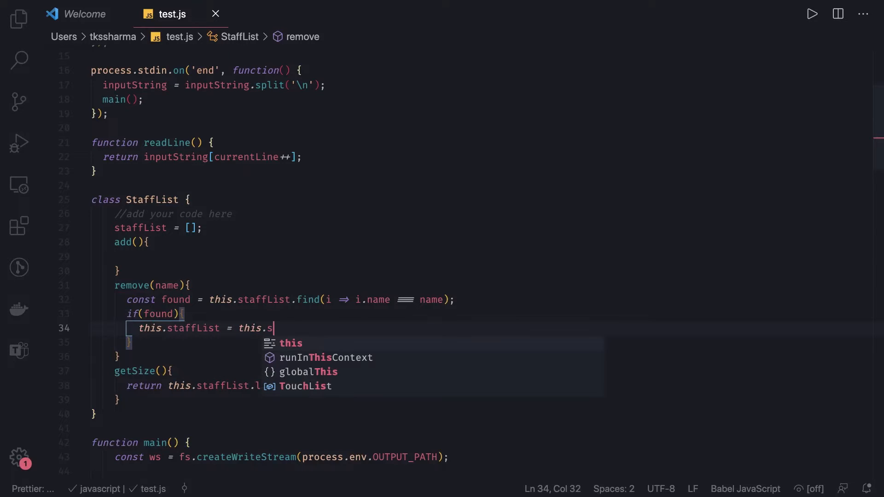
{"action": "type", "text": "taffList."}
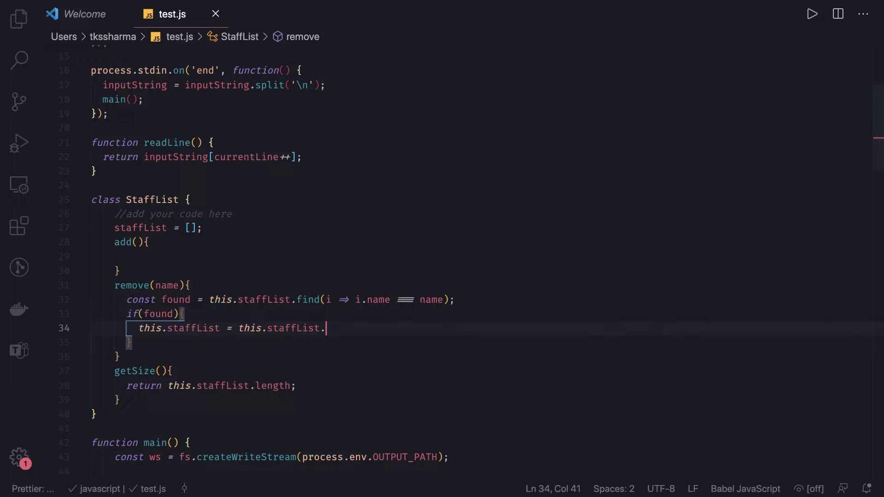
{"action": "type", "text": "filter()"}
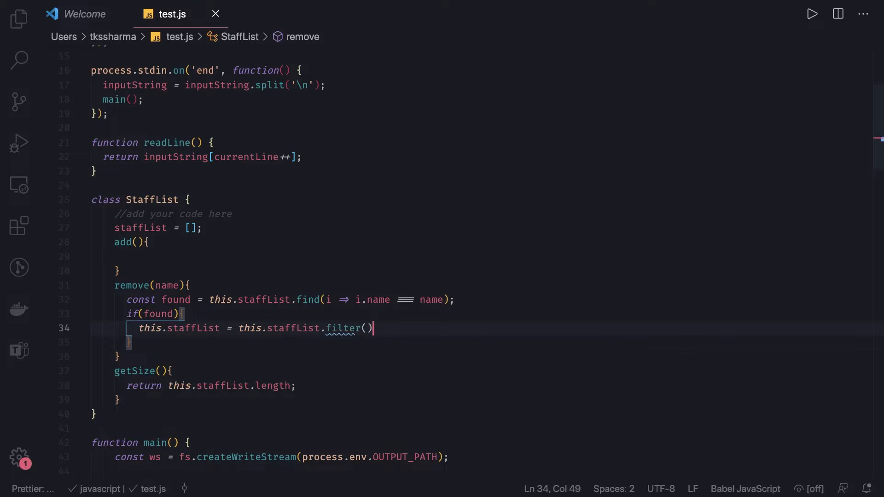
{"action": "type", "text": "i =>"}
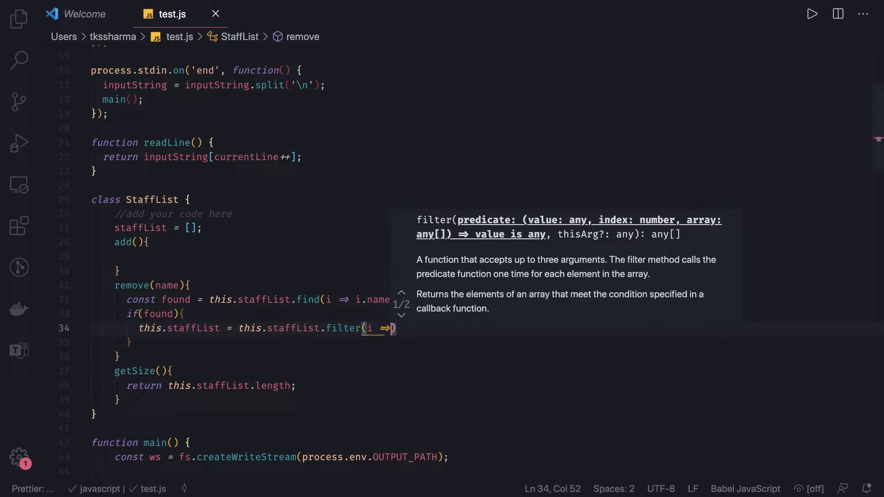
{"action": "type", "text": "i.name !=="}
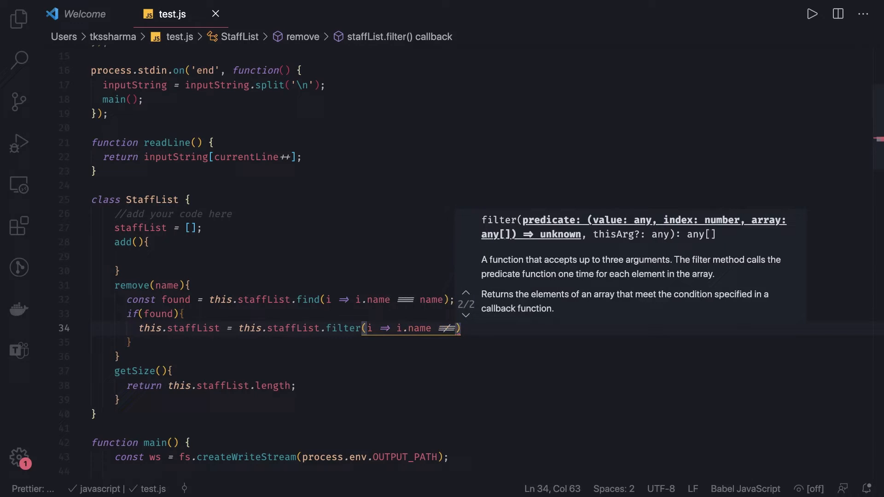
{"action": "type", "text": "name)"}
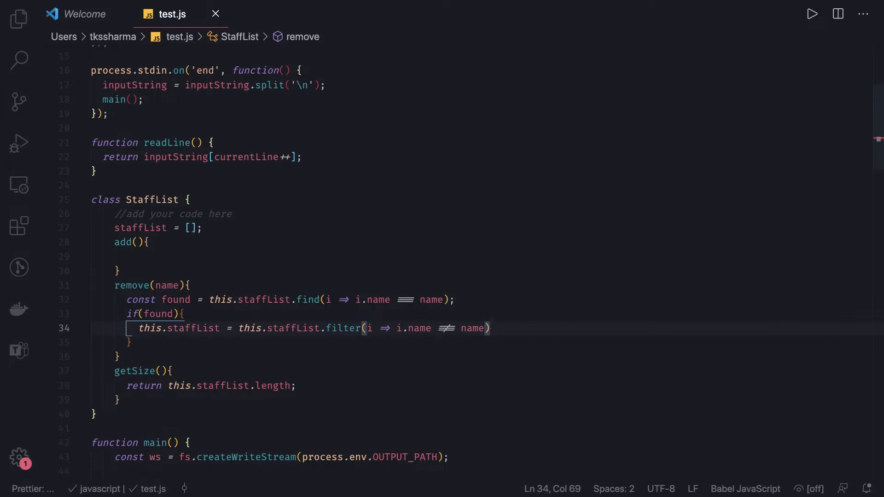
{"action": "type", "text": "return"}
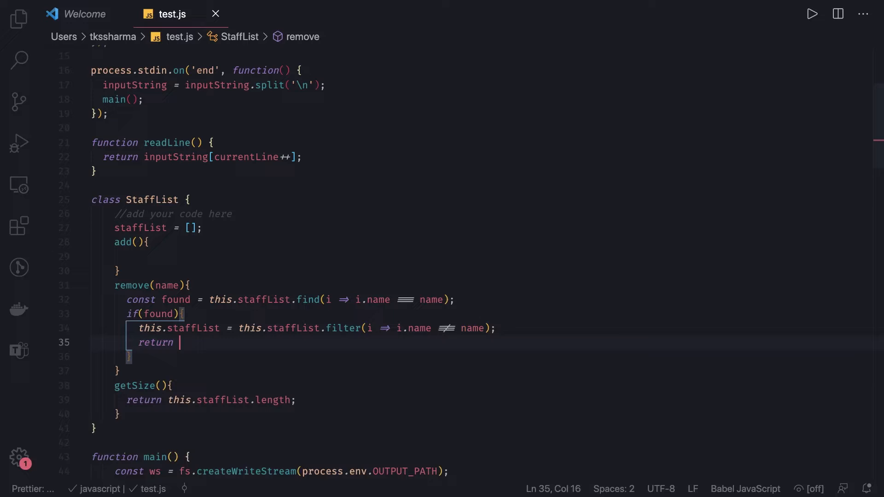
{"action": "type", "text": "true;"}
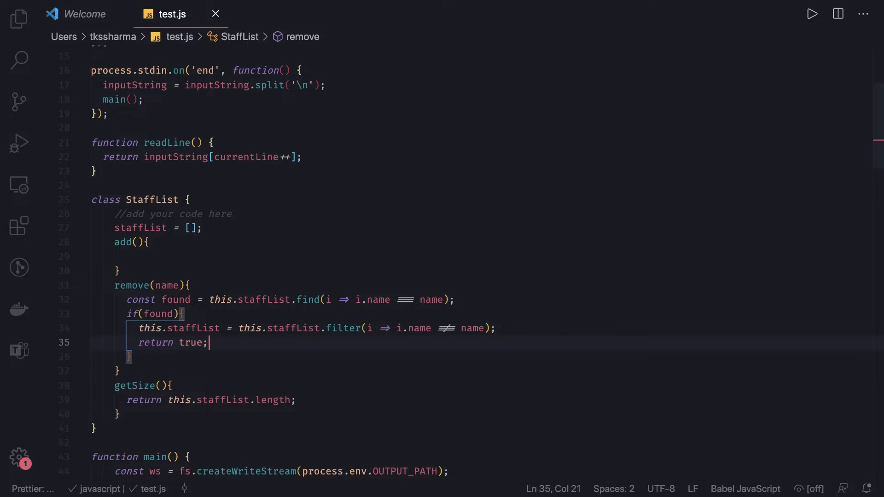
Return false after the if block when no member matches.
{"action": "key", "text": "enter"}
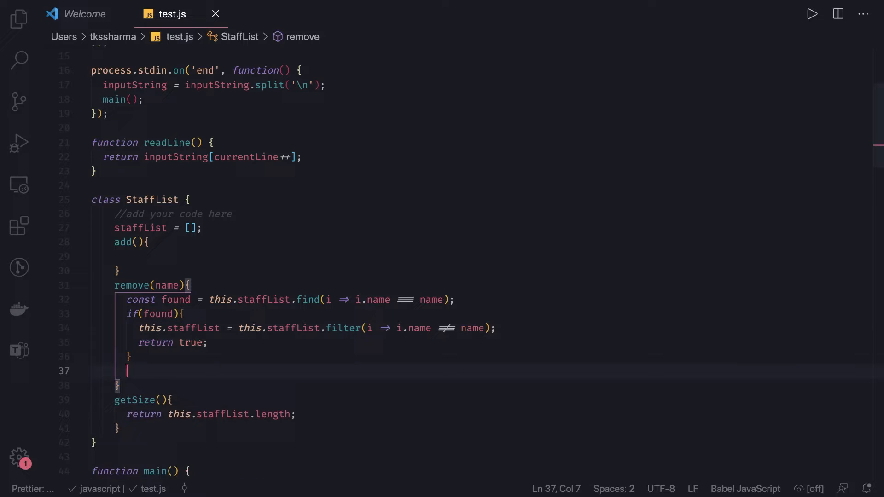
{"action": "type", "text": "return fal"}
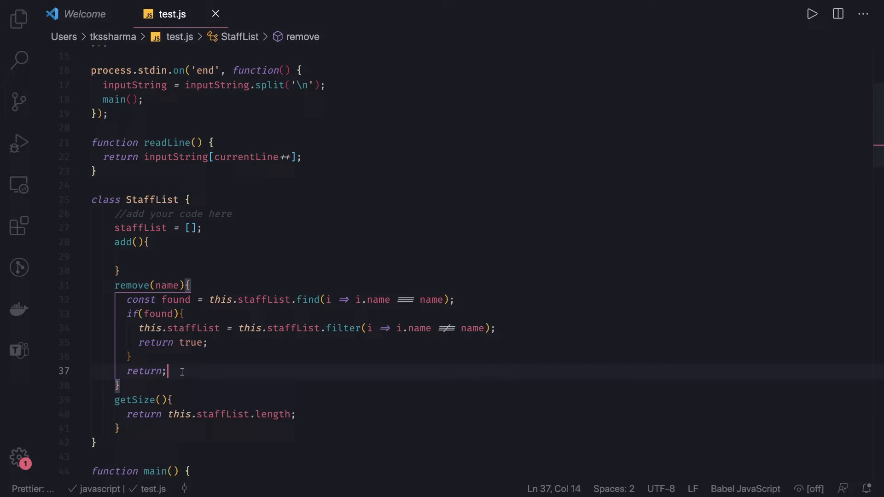
{"action": "type", "text": "false"}
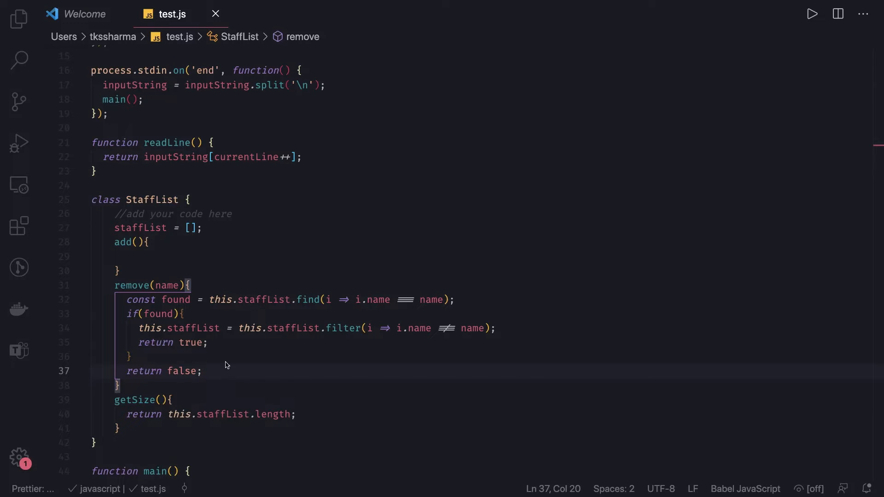
{"action": "left_click", "coordinate": [134, 242]}
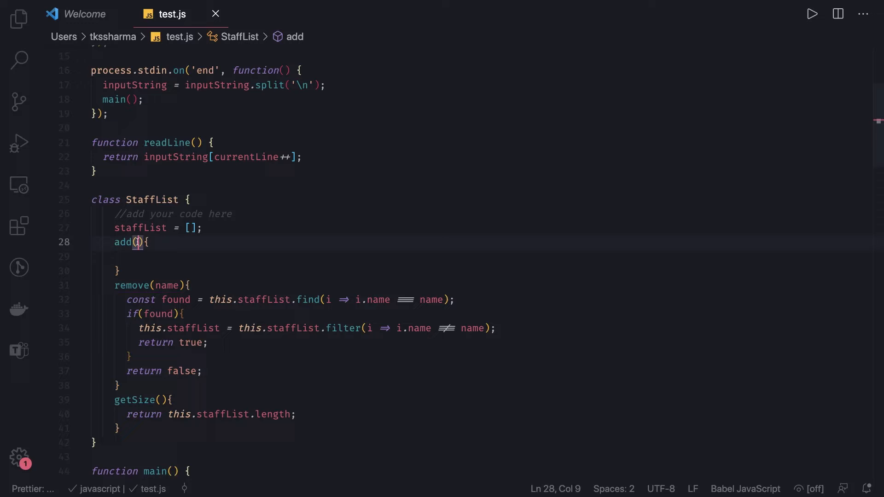
Give add the parameters name, age and re-read the add rules in the task statement.
{"action": "type", "text": "name, ag"}
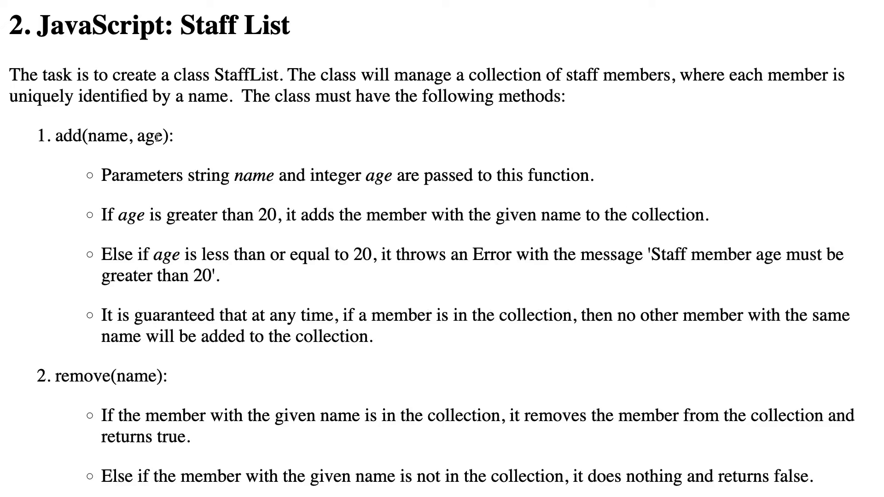
{"action": "left_click_drag", "start_coordinate": [90, 136], "coordinate": [167, 136]}
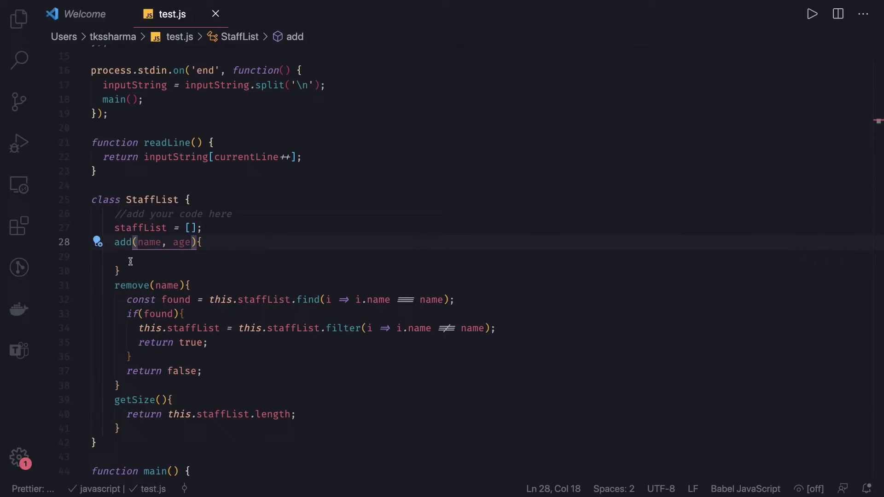
In add, when Number(age) > 20 push {name, age} onto this.staffList.
{"action": "left_click", "coordinate": [129, 257]}
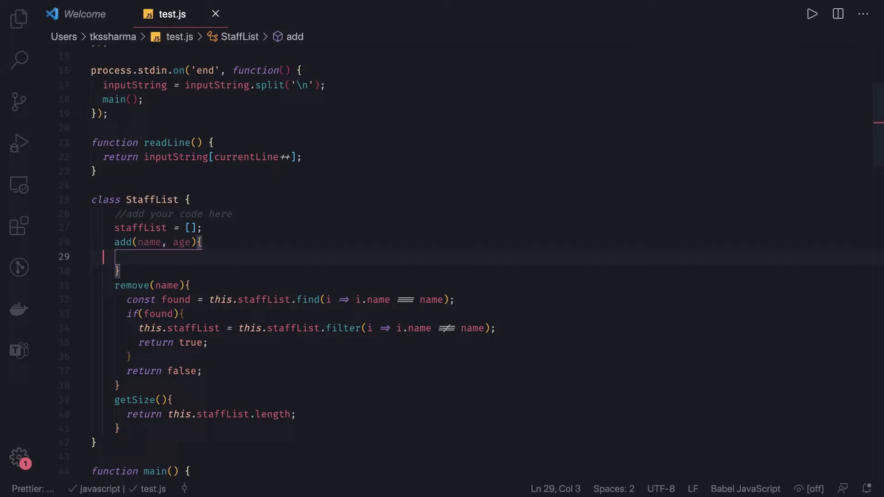
{"action": "type", "text": "if()"}
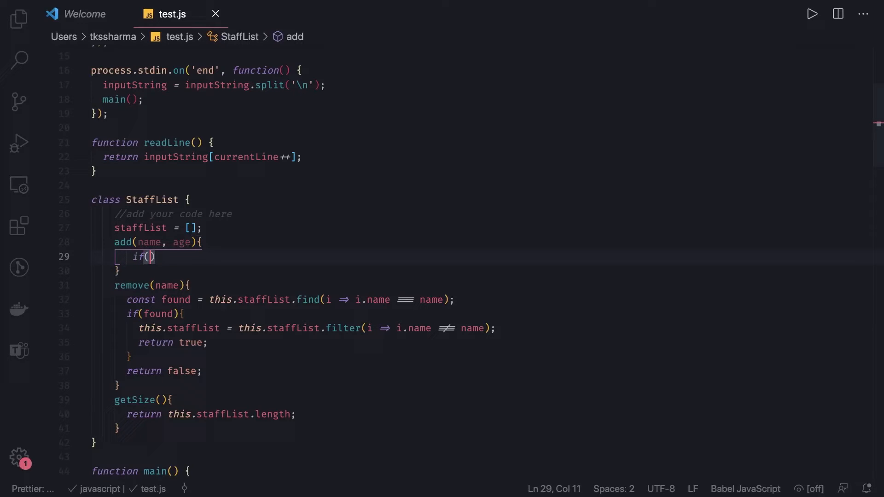
{"action": "type", "text": "Number"}
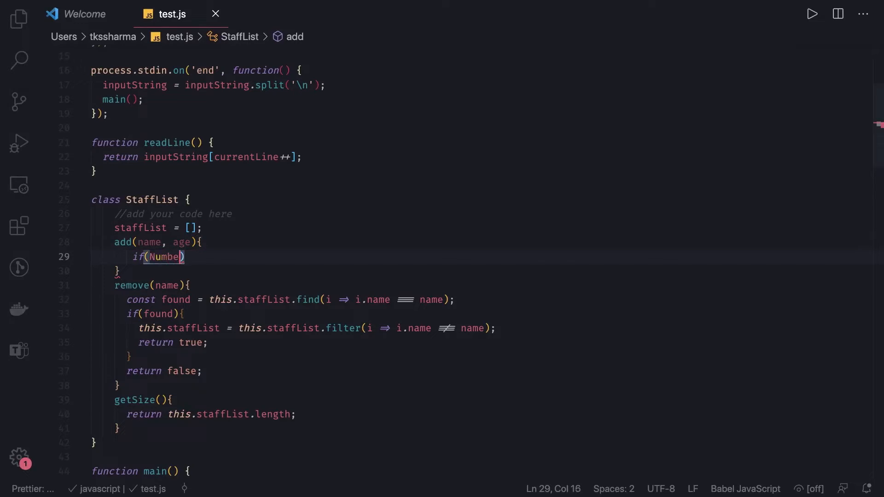
{"action": "type", "text": "("}
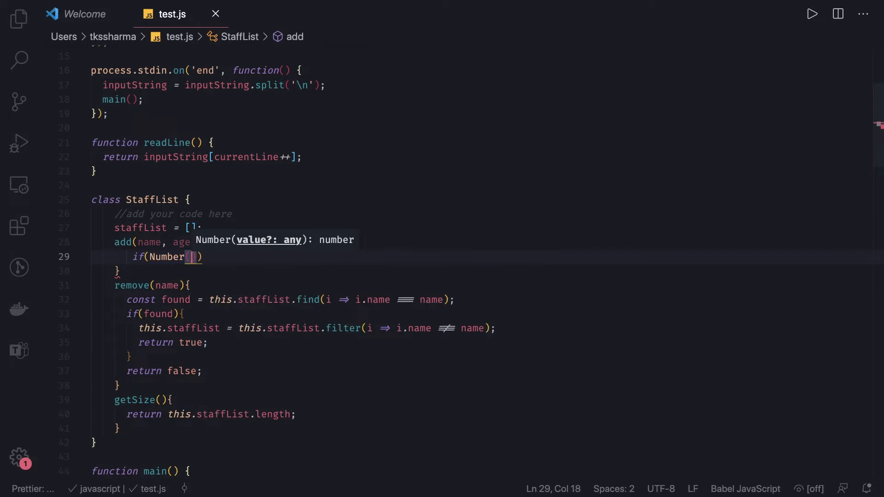
{"action": "type", "text": "age"}
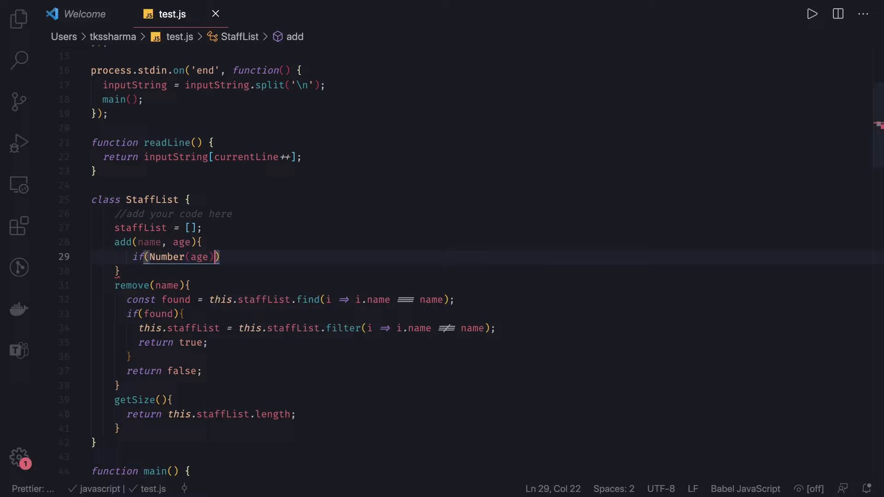
{"action": "type", "text": "> 20"}
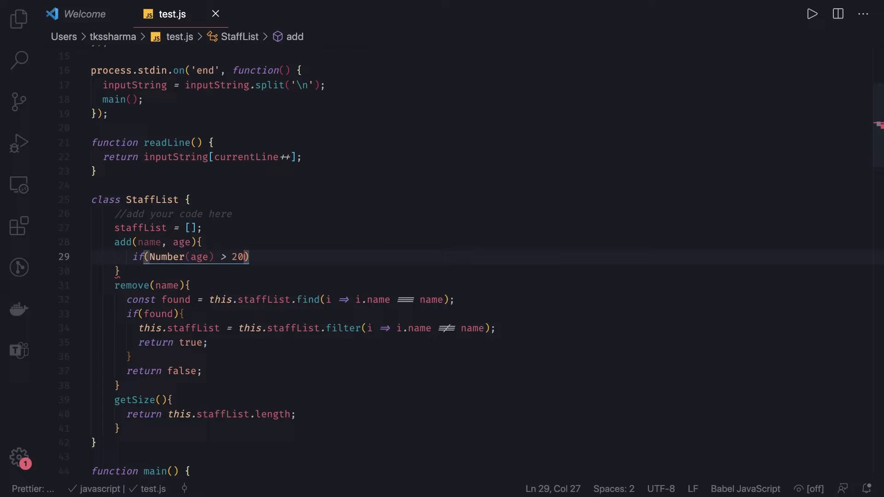
{"action": "key", "text": "Enter"}
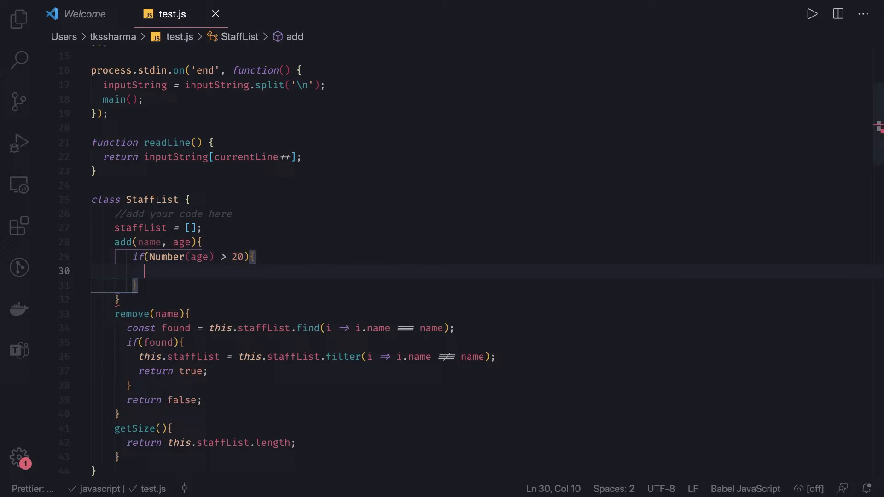
{"action": "type", "text": "this.staffList.p"}
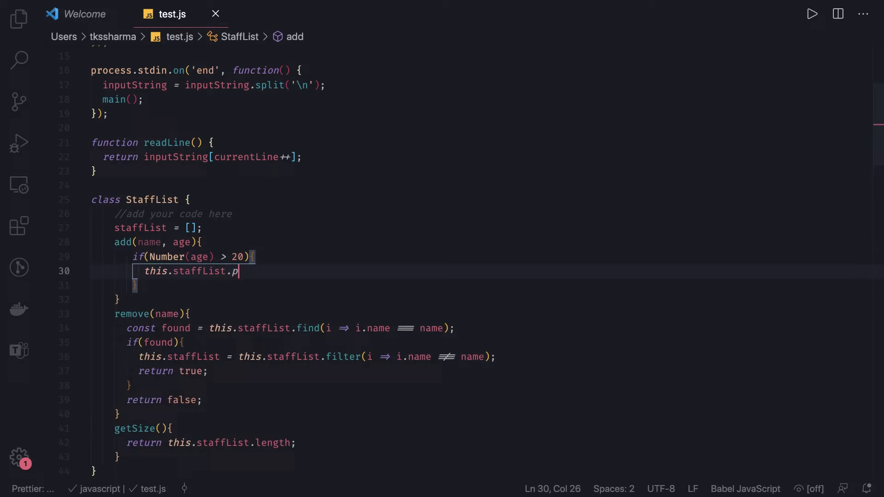
{"action": "type", "text": "ush("}
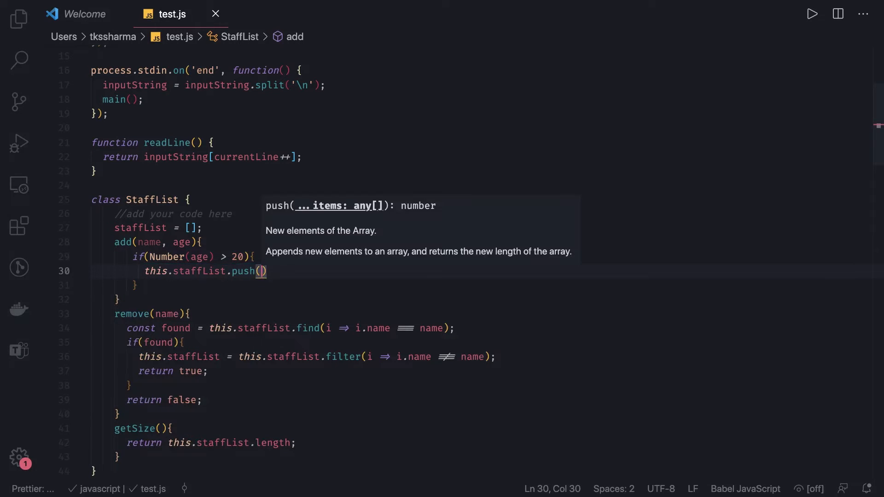
{"action": "type", "text": "name, age"}
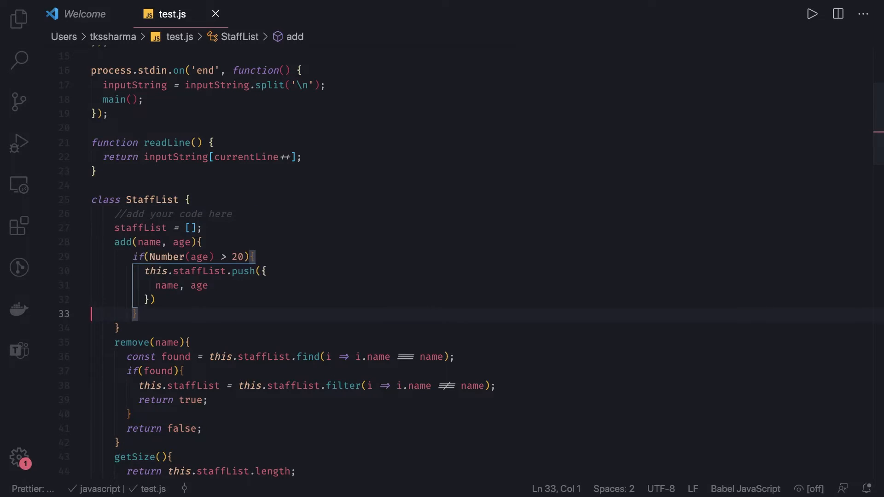
Otherwise throw new Error('Staff member age must be greater than 20').
{"action": "left_click", "coordinate": [138, 314]}
{"action": "type", "text": " else {"}
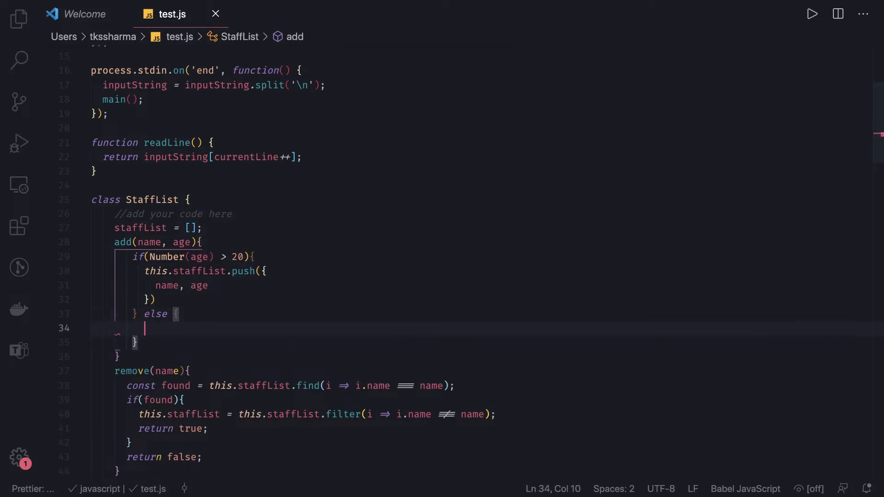
{"action": "type", "text": "throe"}
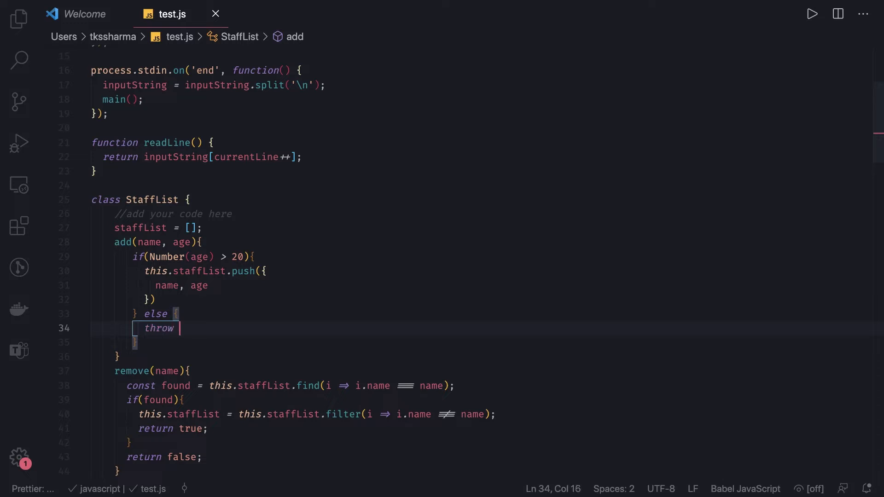
{"action": "type", "text": "new"}
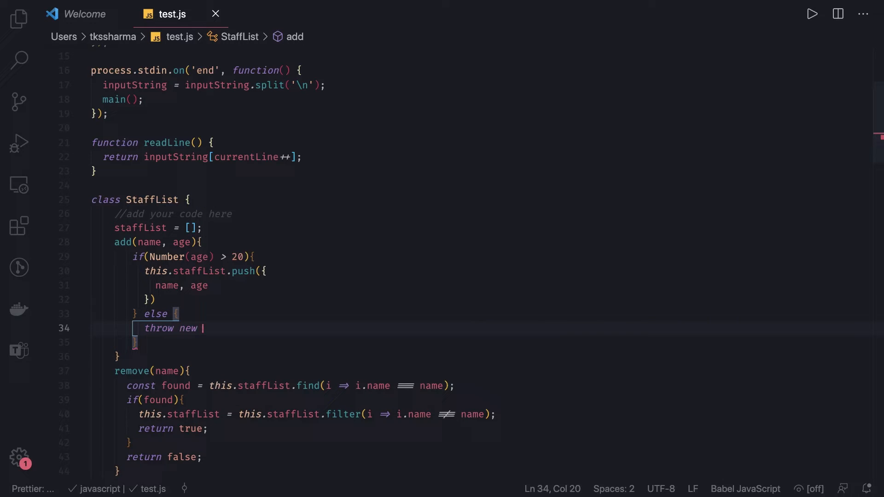
{"action": "type", "text": "Error('"}
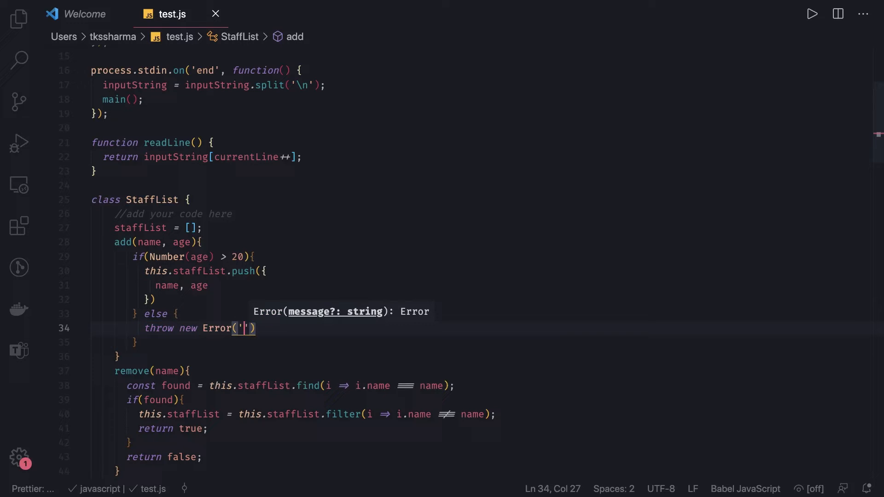
{"action": "type", "text": "Staff member age must be greater than 20"}
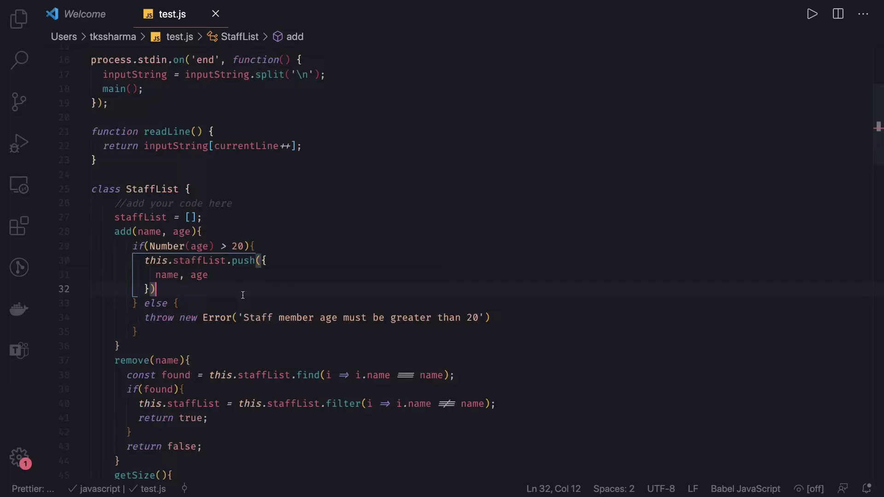
{"action": "scroll", "scroll_direction": "down", "scroll_amount": 3}
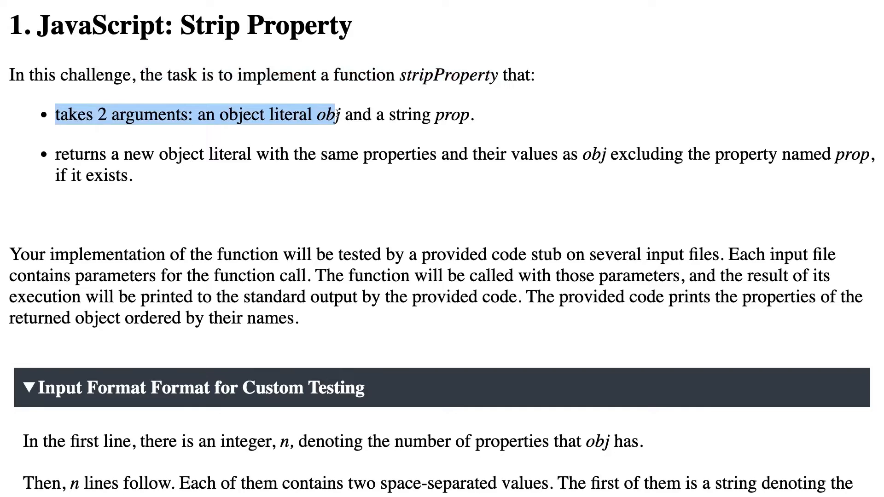
Highlight obj and the two requirement bullets of the Strip Property challenge.
{"action": "double_click", "coordinate": [328, 114]}
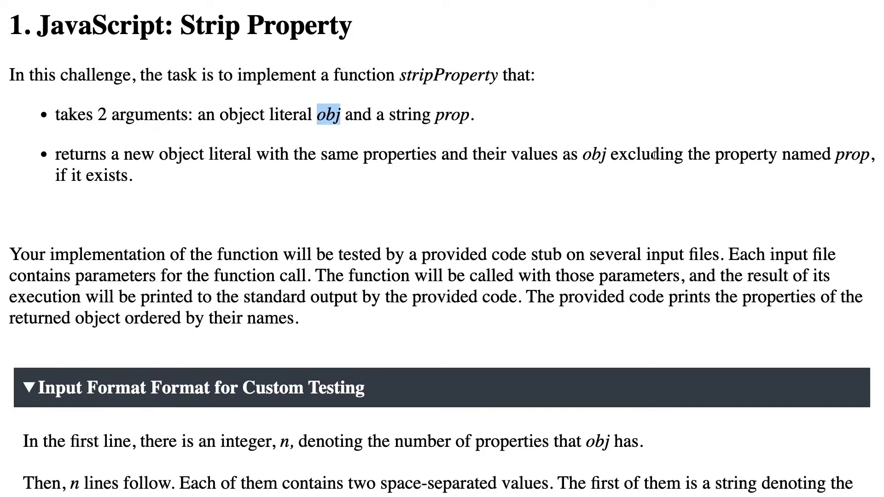
{"action": "mouse_move", "coordinate": [269, 202]}
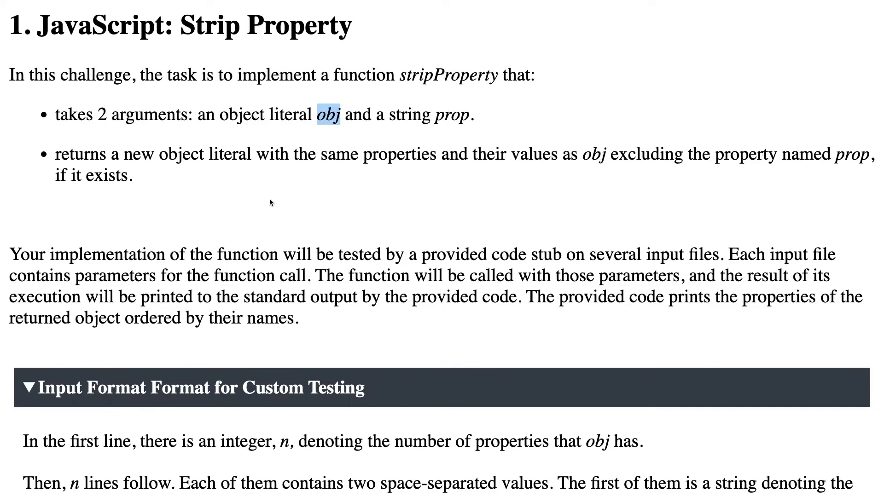
{"action": "left_click_drag", "start_coordinate": [56, 115], "coordinate": [131, 175]}
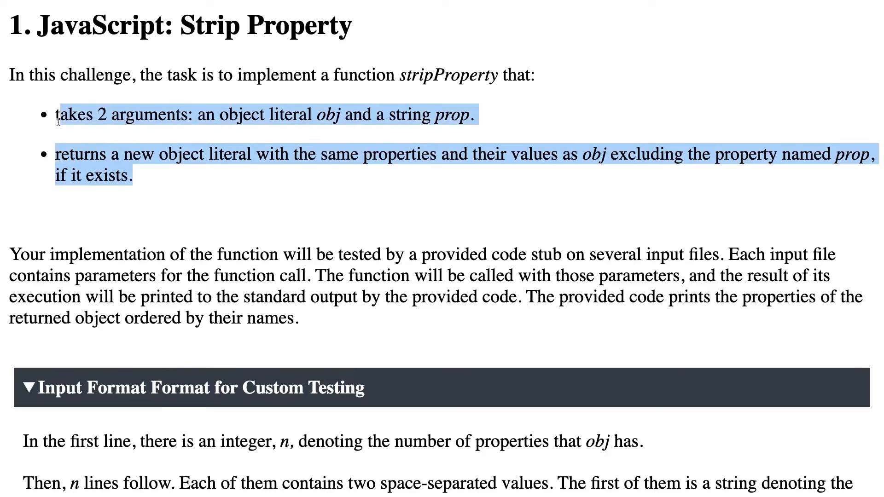
{"action": "mouse_move", "coordinate": [129, 154]}
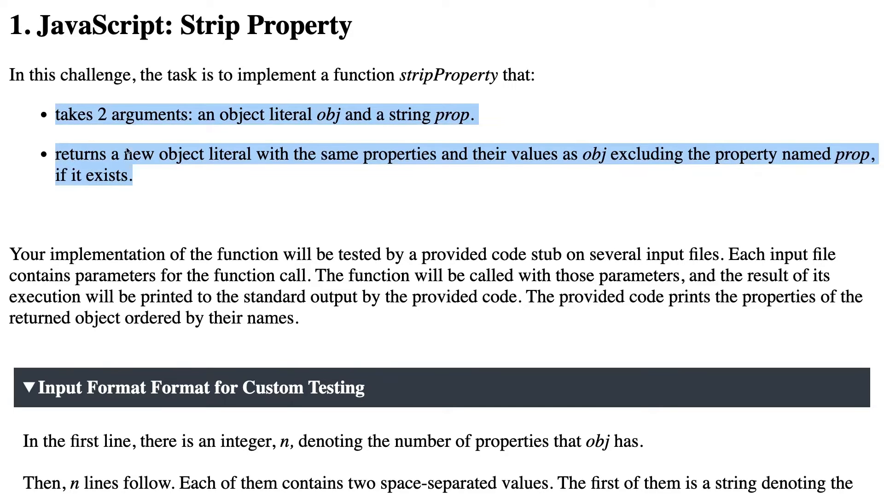
{"action": "double_click", "coordinate": [329, 114]}
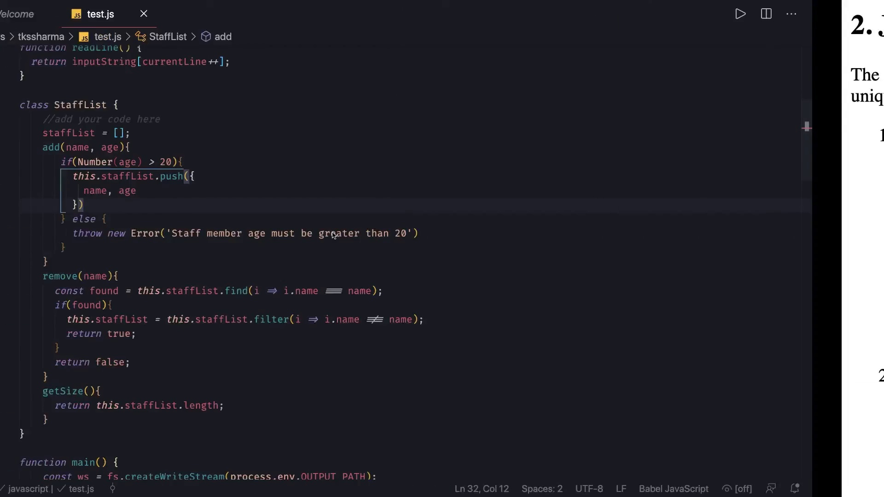
Scroll down test.js past main and readLine to the stripProperty function.
{"action": "scroll", "scroll_direction": "down", "scroll_amount": 3}
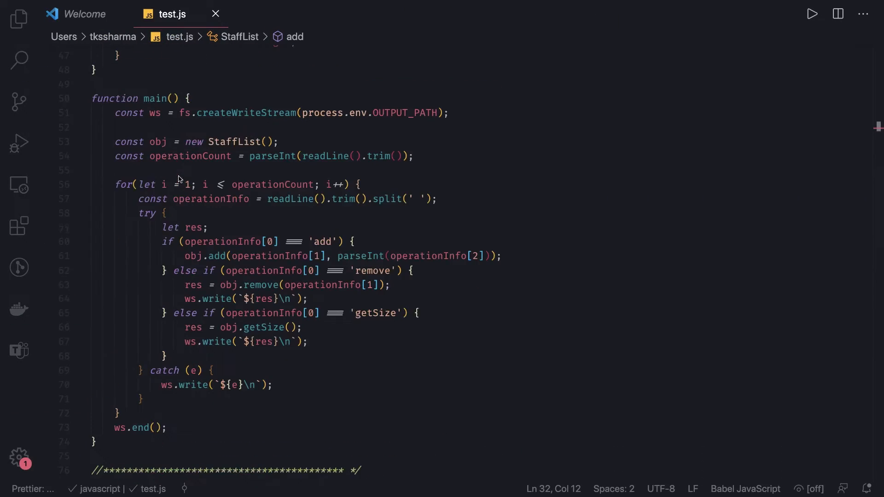
{"action": "scroll", "scroll_direction": "down", "scroll_amount": 3}
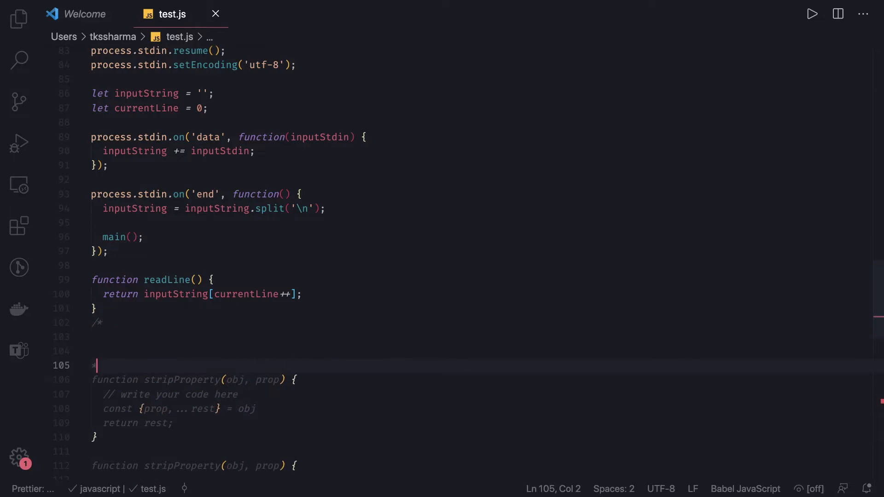
In the comment write a sample const obj = {a: 60, b:70} and a delete obj.a line.
{"action": "type", "text": "cons"}
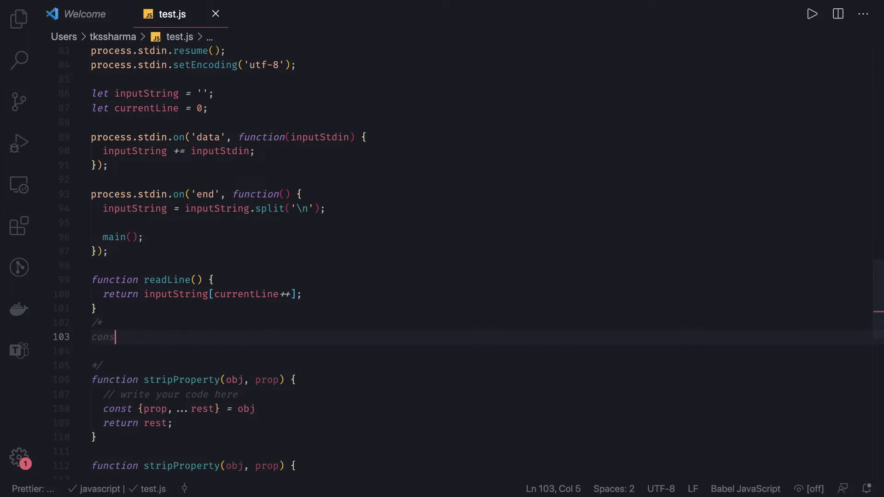
{"action": "type", "text": "t obj ="}
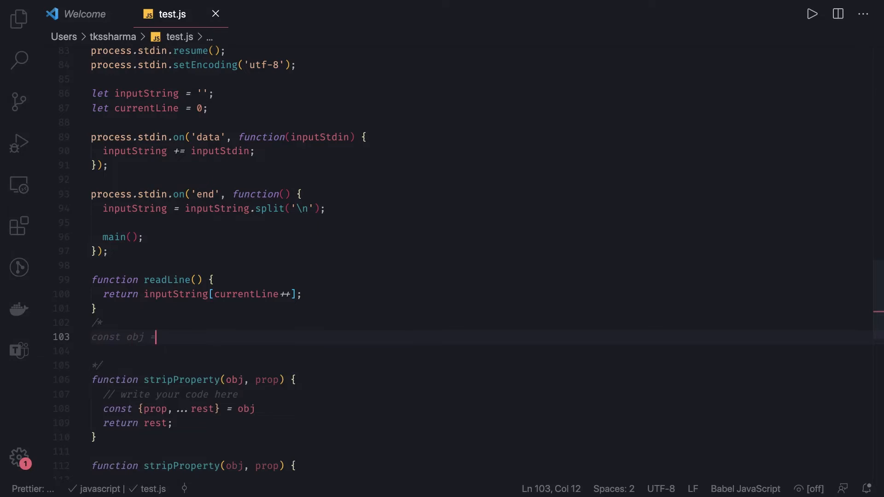
{"action": "type", "text": "{a: }"}
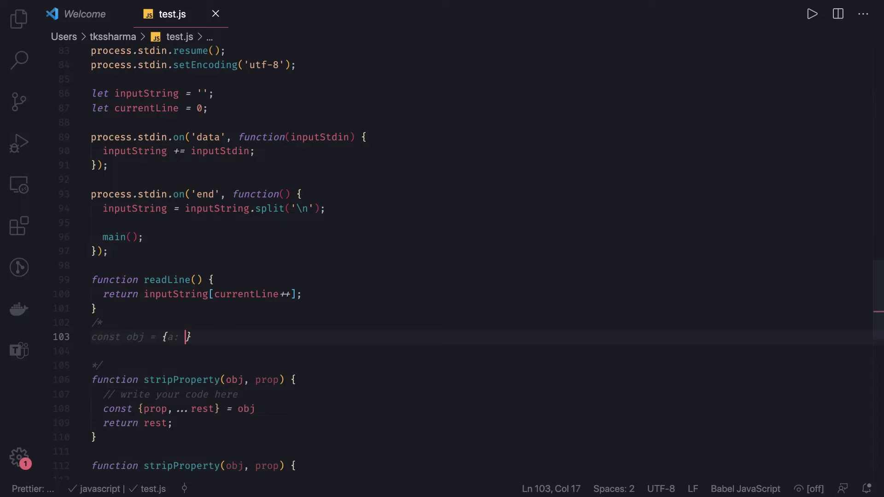
{"action": "type", "text": "60,"}
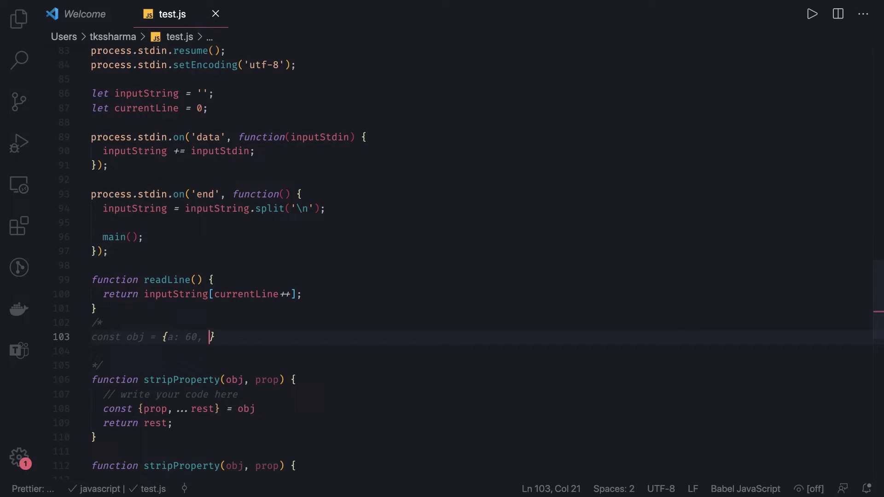
{"action": "type", "text": "b:70}"}
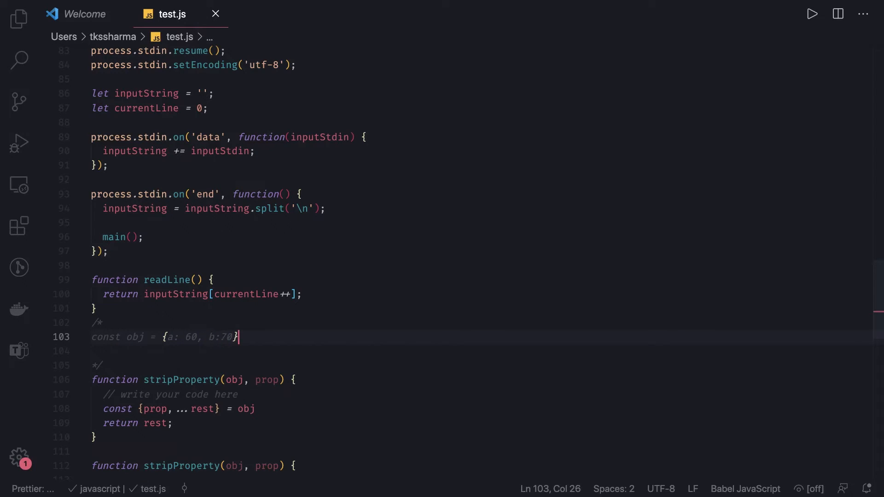
{"action": "key", "text": "Enter"}
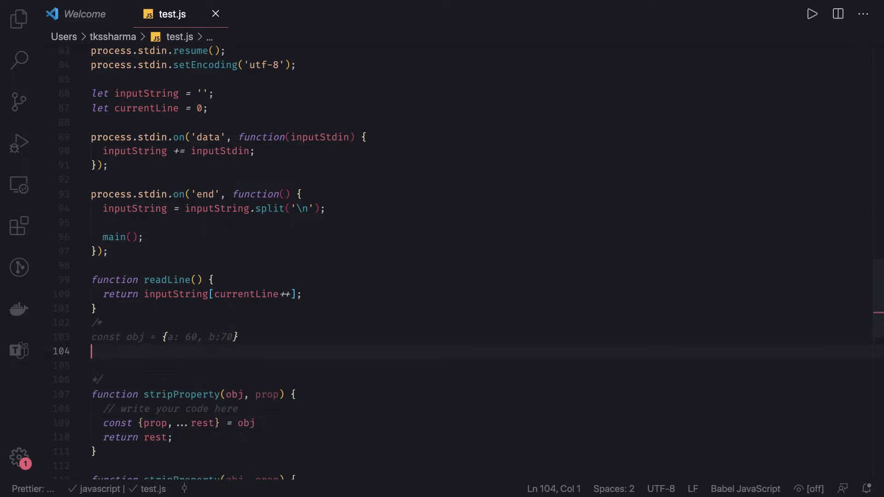
{"action": "type", "text": "delet"}
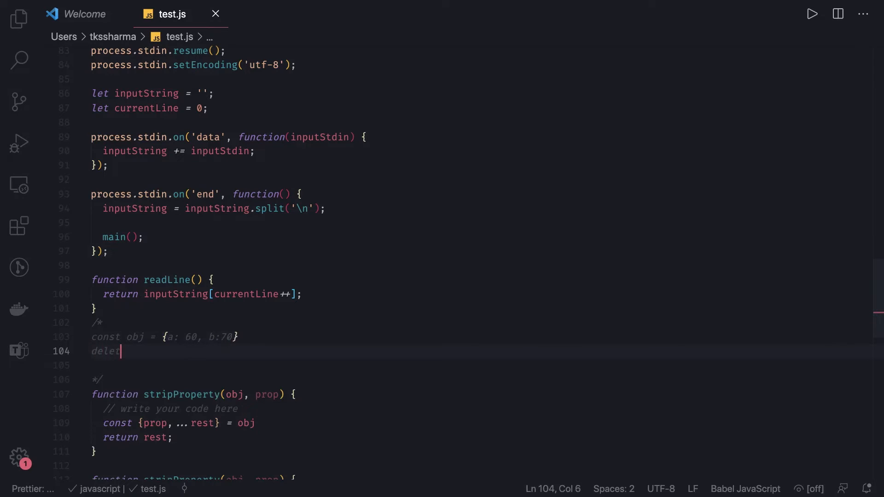
{"action": "type", "text": "e obj."}
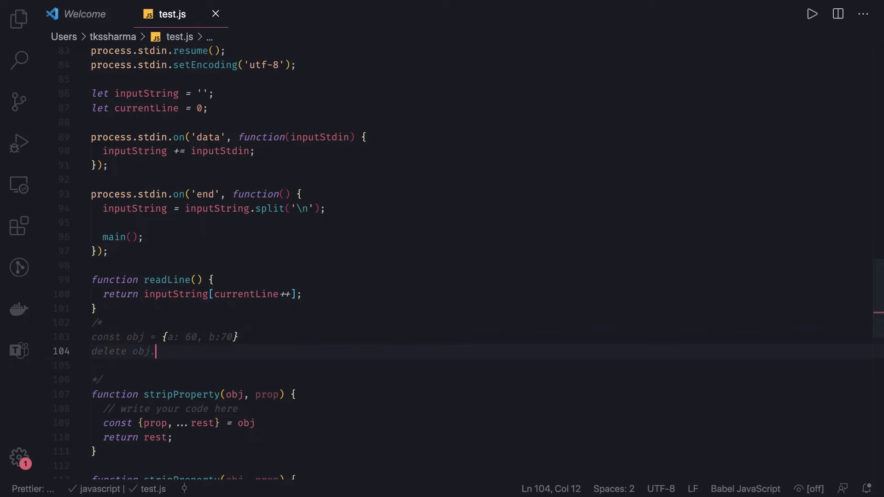
{"action": "type", "text": "a"}
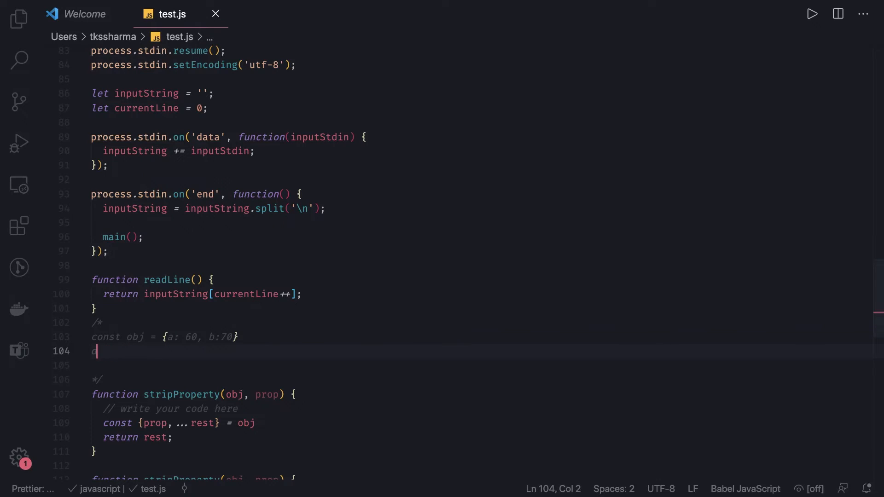
Add const {a, ...rest} = obj and extend the sample object with c:90.
{"action": "type", "text": "onst"}
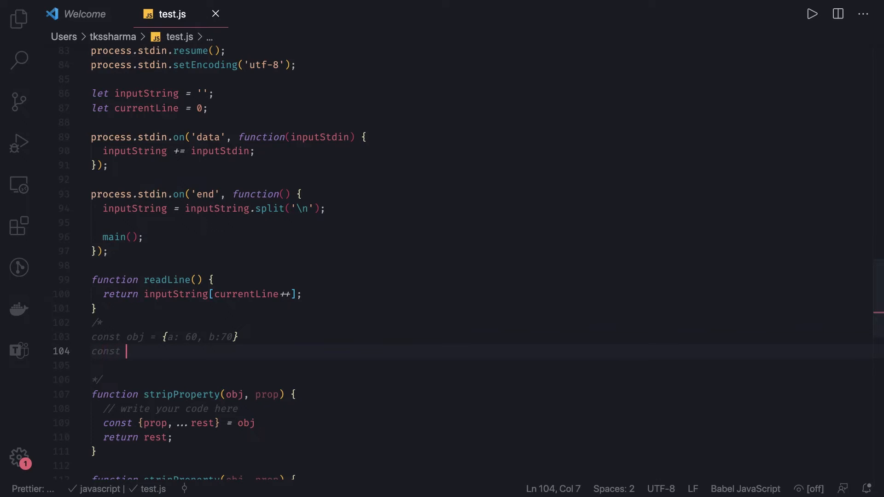
{"action": "type", "text": "{}"}
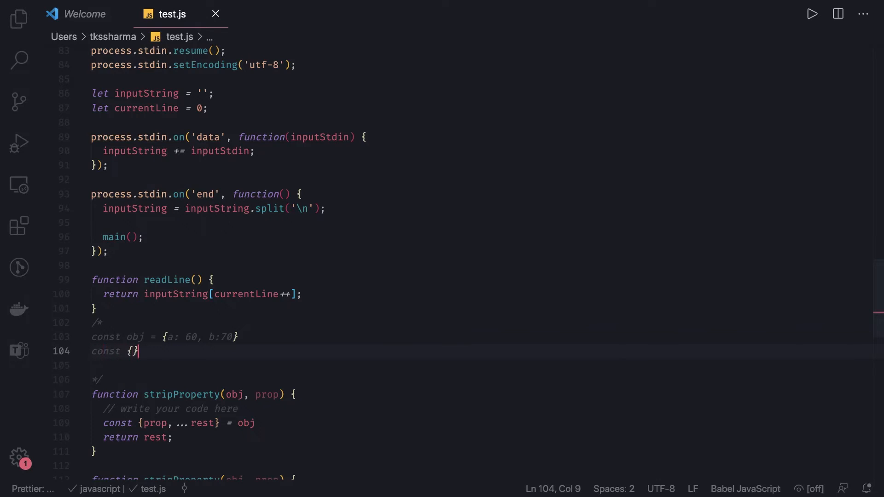
{"action": "type", "text": "= obj"}
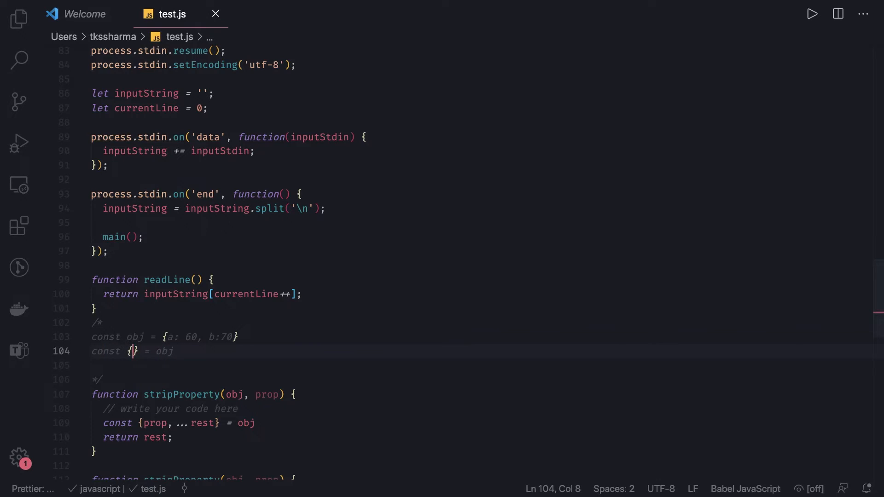
{"action": "type", "text": "a,"}
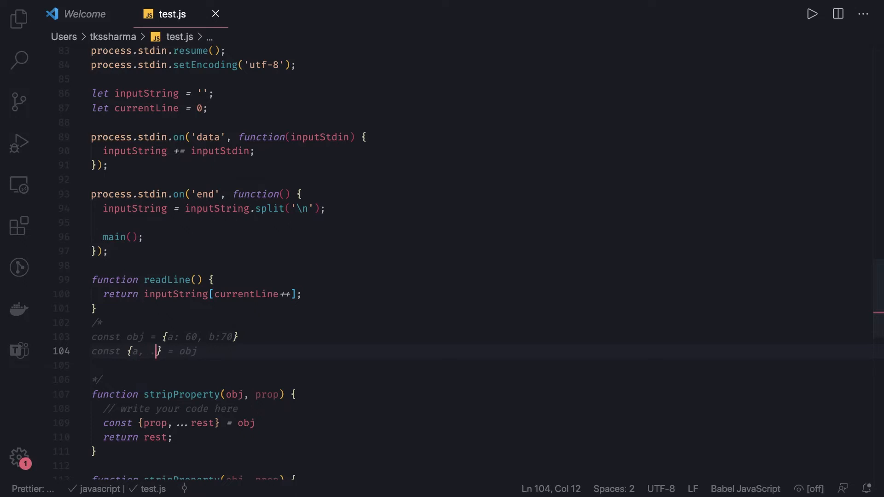
{"action": "type", "text": "... rest"}
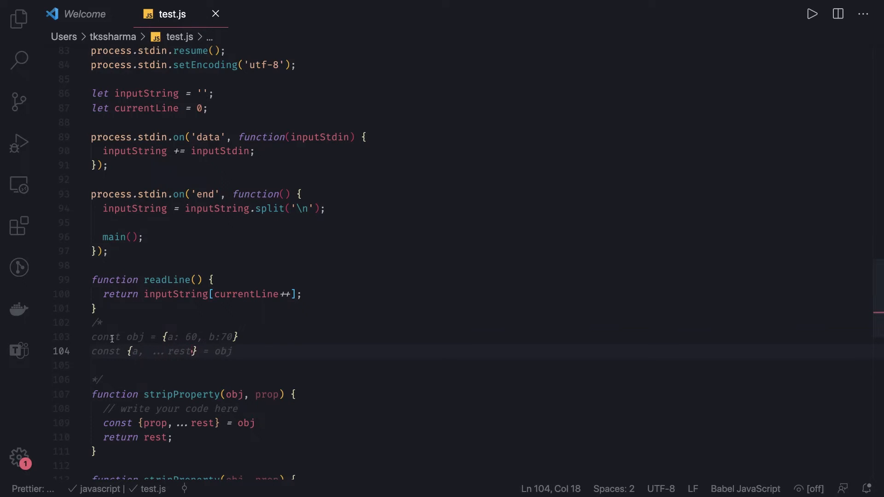
{"action": "double_click", "coordinate": [181, 350]}
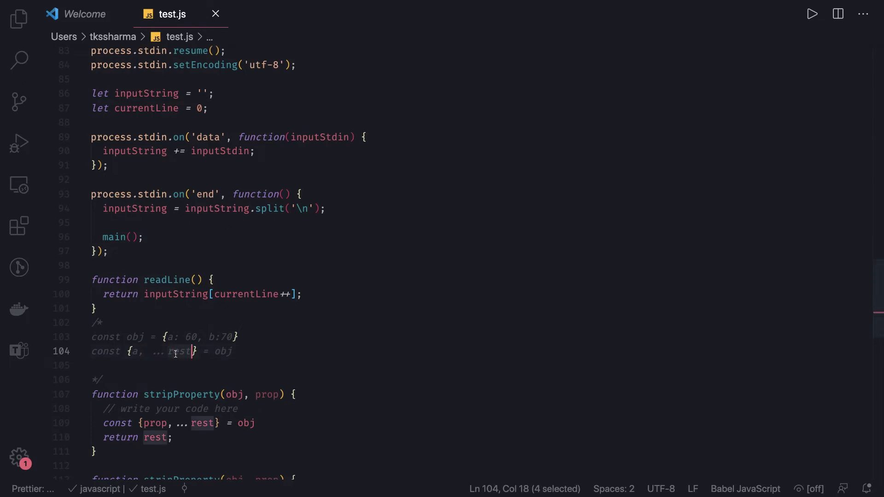
{"action": "left_click", "coordinate": [231, 337]}
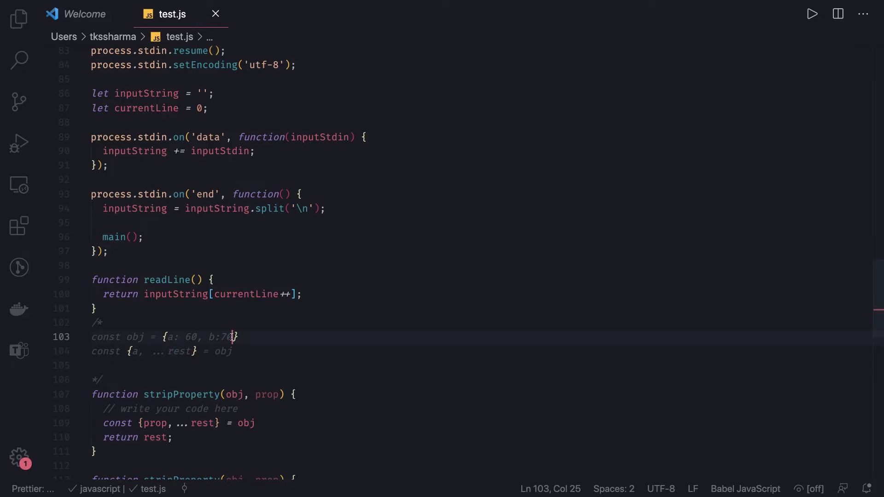
{"action": "type", "text": ", c:90"}
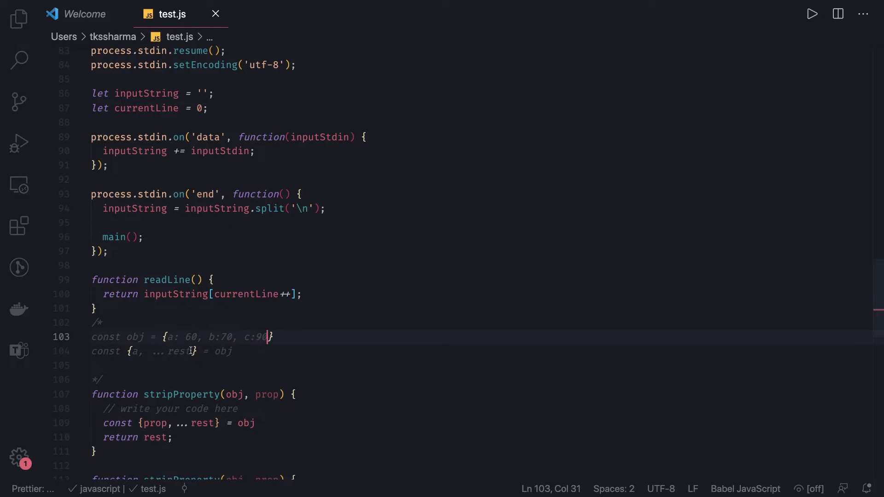
{"action": "scroll", "scroll_direction": "down", "scroll_amount": 3}
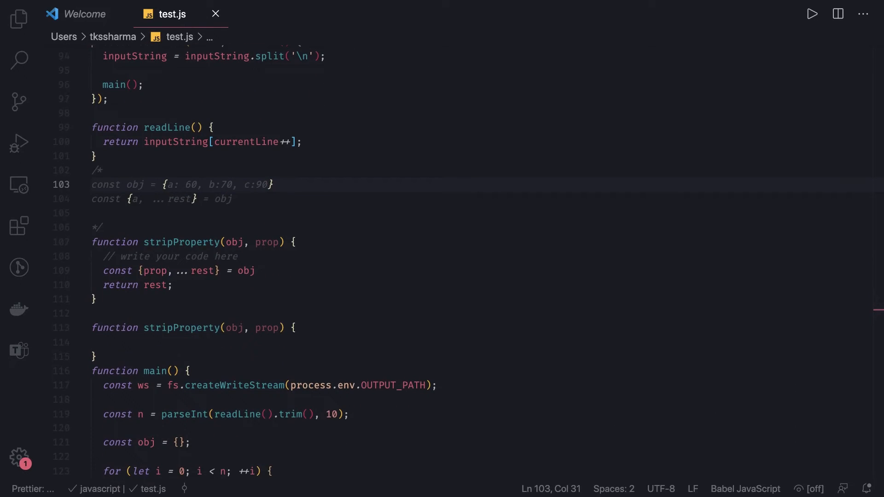
Wrap prop in square brackets and bind it to _ in stripProperty's destructuring.
{"action": "left_click", "coordinate": [176, 184]}
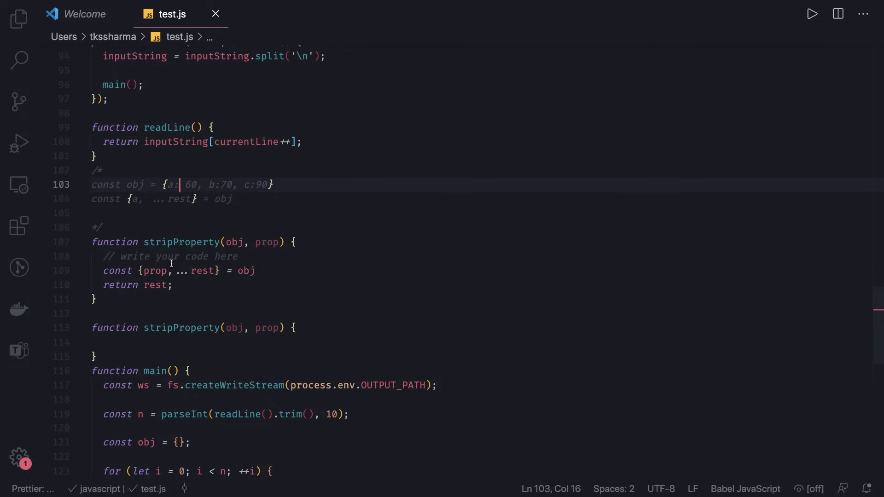
{"action": "double_click", "coordinate": [268, 242]}
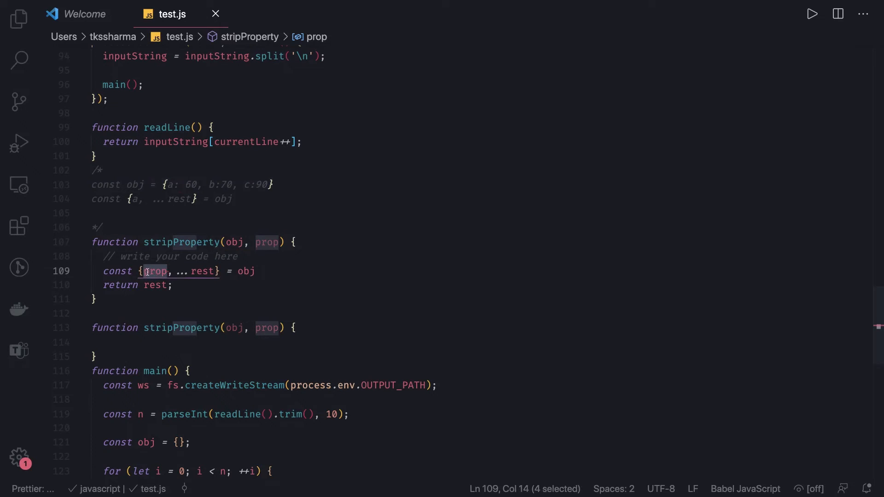
{"action": "type", "text": "["}
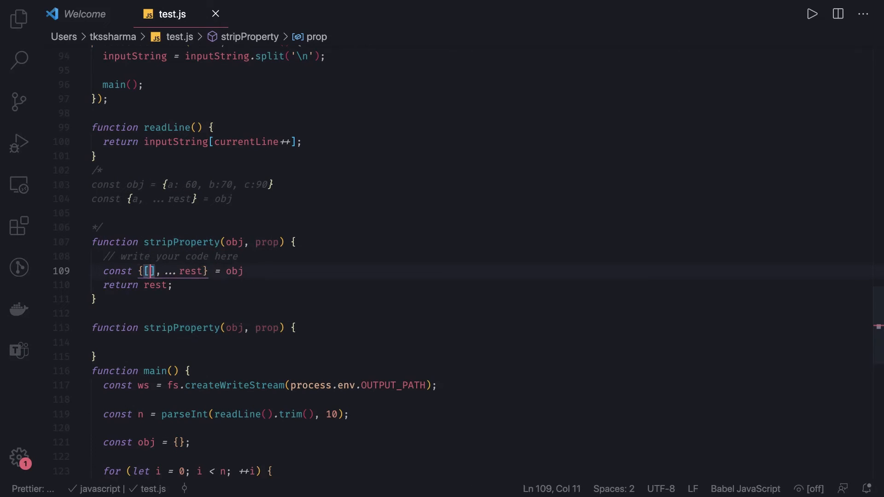
{"action": "type", "text": "props"}
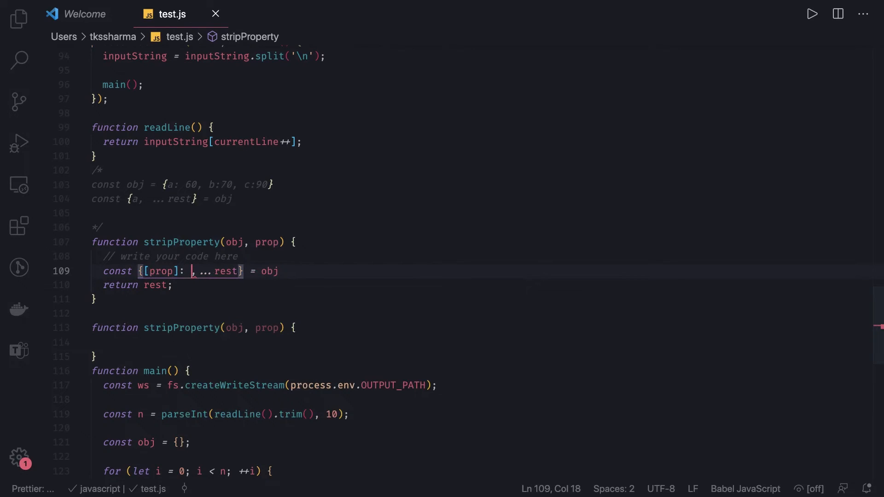
{"action": "type", "text": "_"}
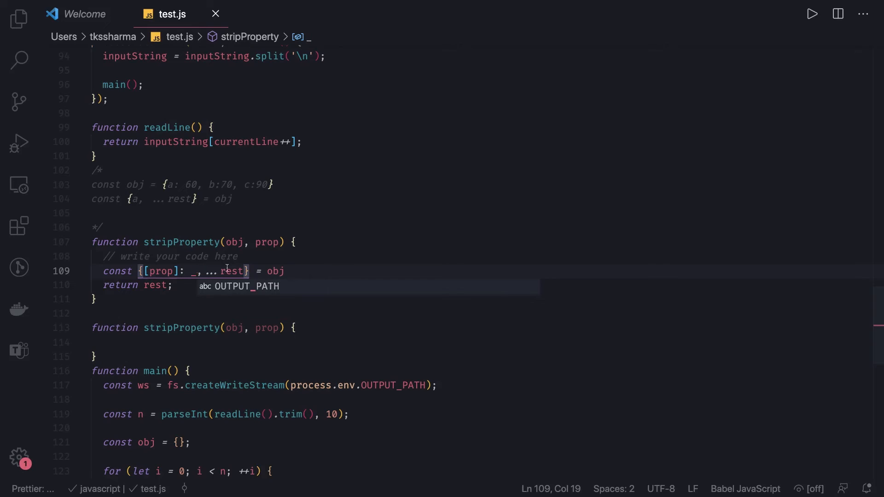
{"action": "double_click", "coordinate": [233, 271]}
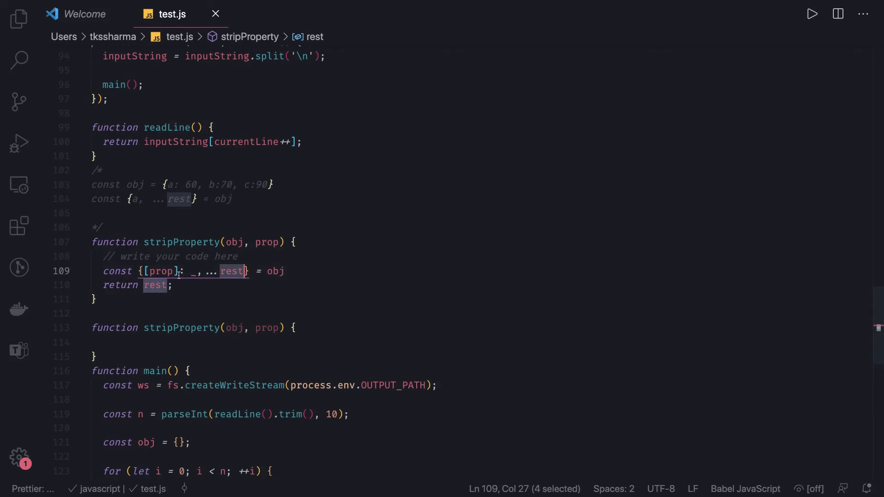
{"action": "mouse_move", "coordinate": [139, 198]}
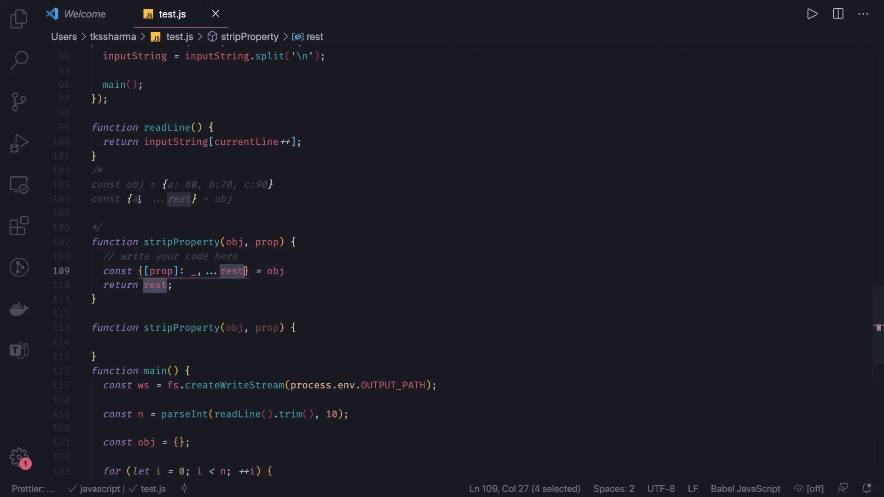
After checking the example, add the colon so the line reads const {[prop]:_, ...rest} = obj.
{"action": "left_click", "coordinate": [137, 199]}
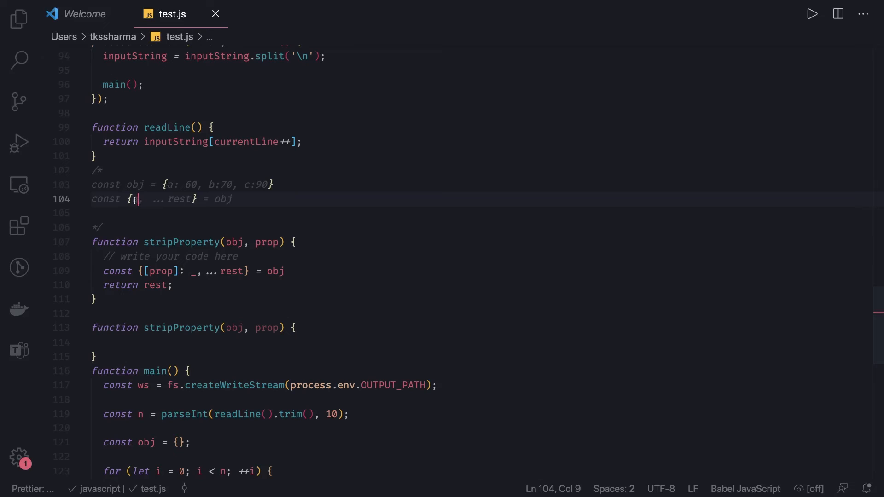
{"action": "double_click", "coordinate": [266, 242]}
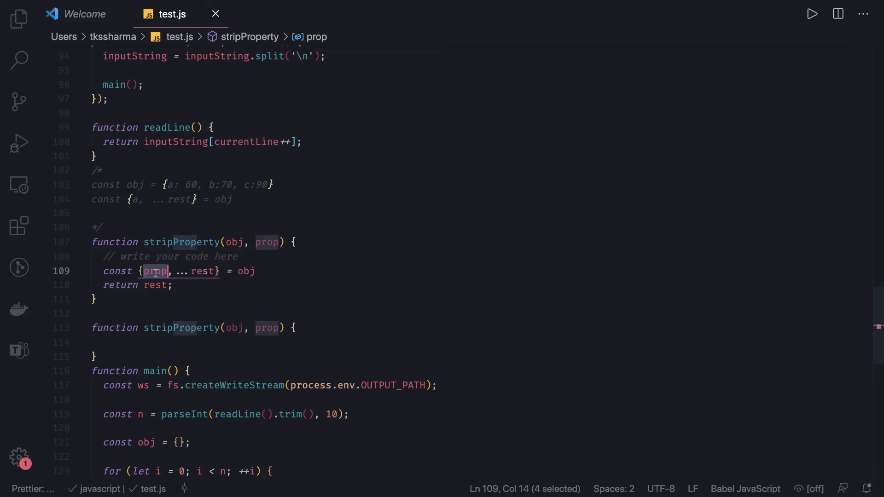
{"action": "left_click", "coordinate": [164, 270]}
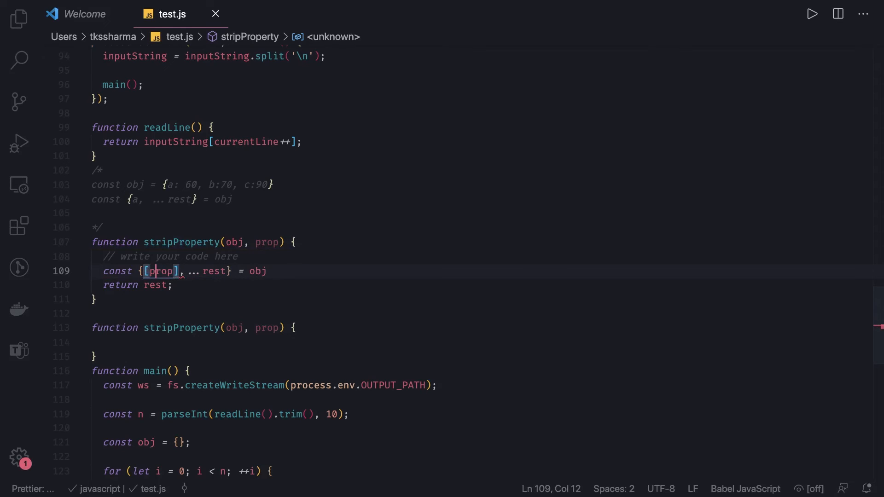
{"action": "type", "text": ":_"}
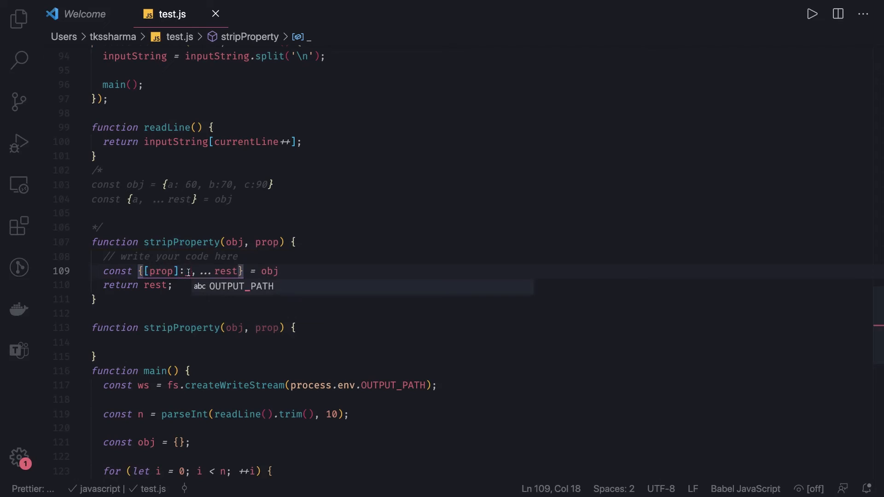
{"action": "double_click", "coordinate": [228, 270]}
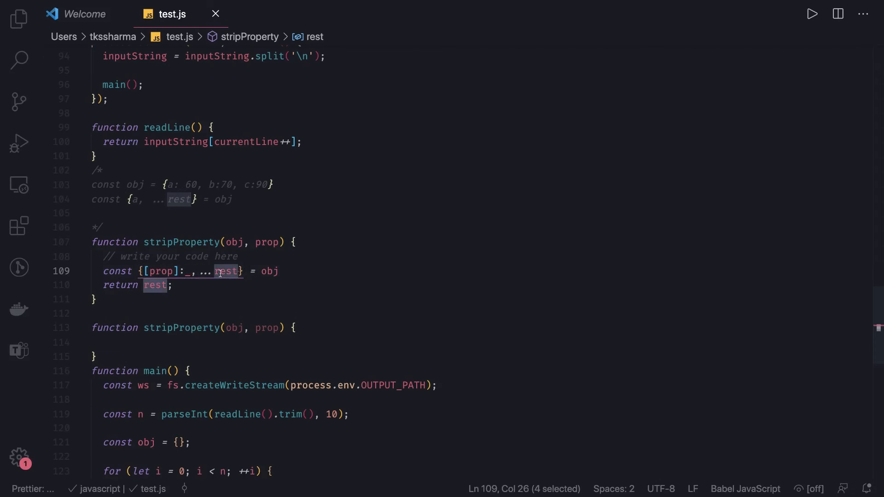
{"action": "mouse_move", "coordinate": [183, 290]}
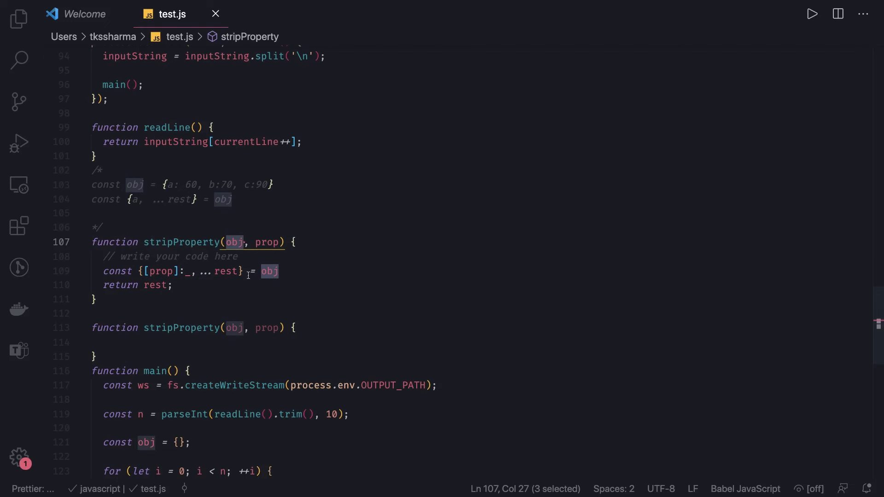
{"action": "mouse_move", "coordinate": [207, 228]}
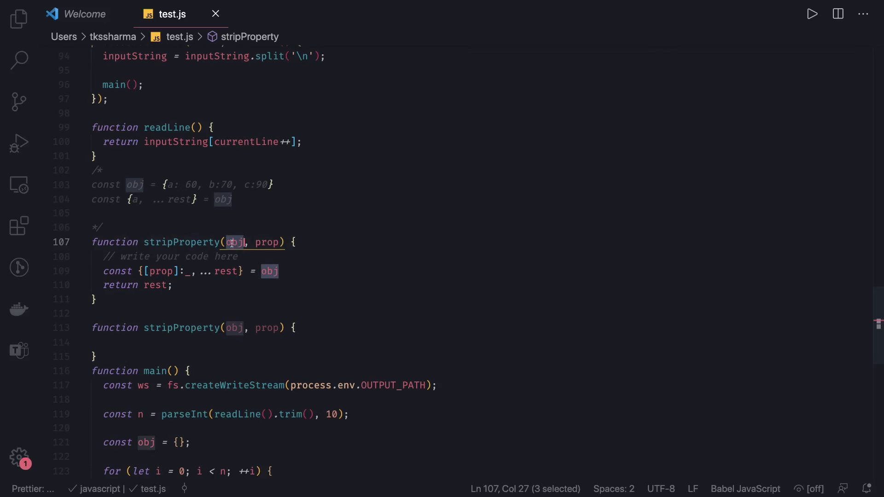
Below return rest declare const keys = Object.keys(obj) and a for (const key of keys) loop.
{"action": "left_click", "coordinate": [175, 284]}
{"action": "type", "text": "const"}
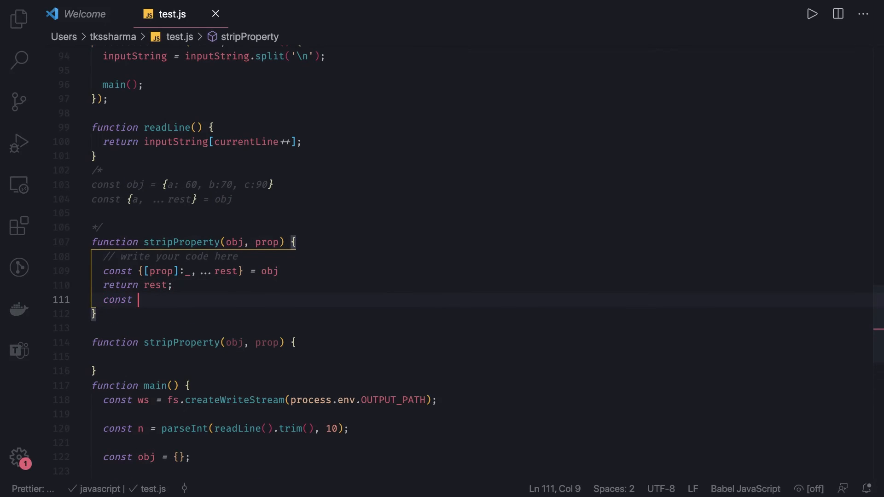
{"action": "type", "text": "keys = '"}
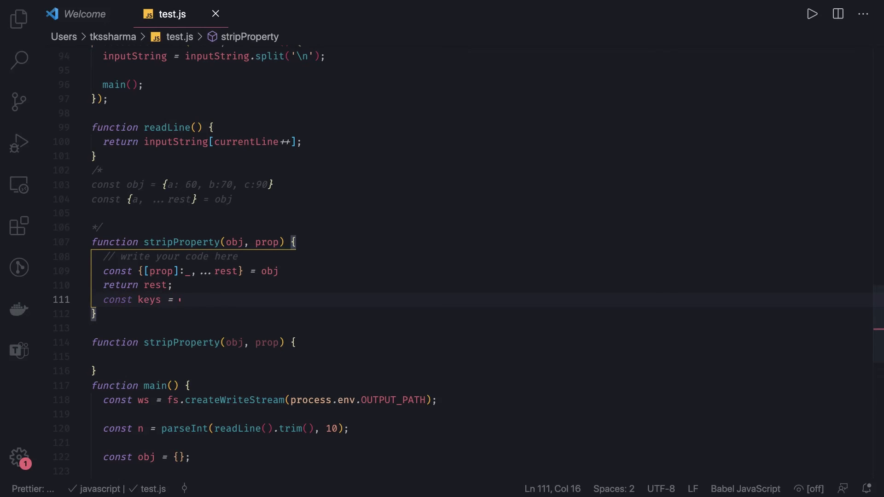
{"action": "type", "text": "Object.key"}
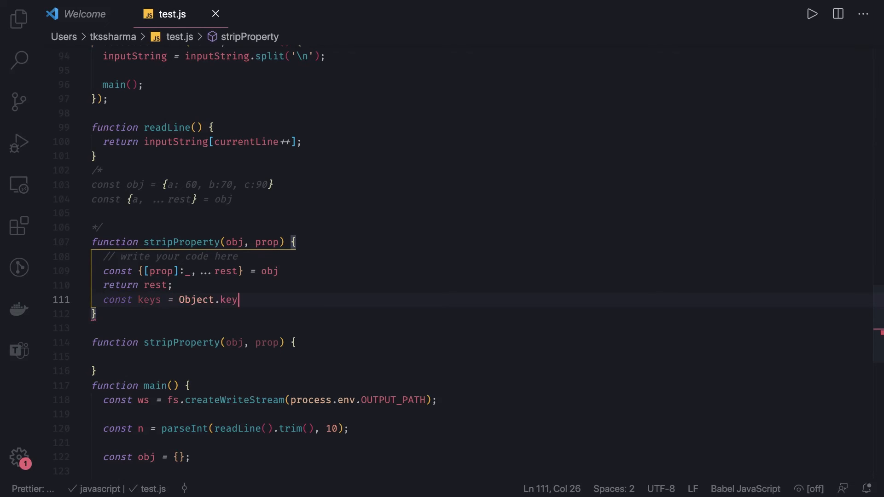
{"action": "type", "text": "s()"}
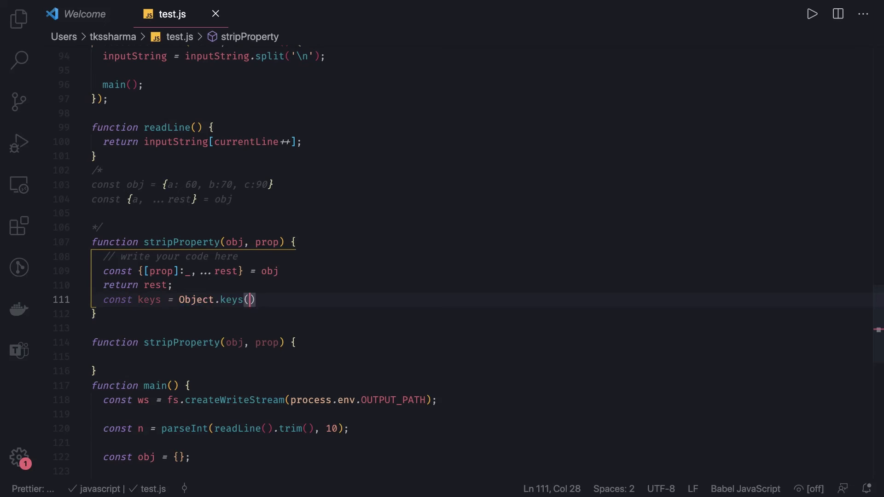
{"action": "type", "text": "obj"}
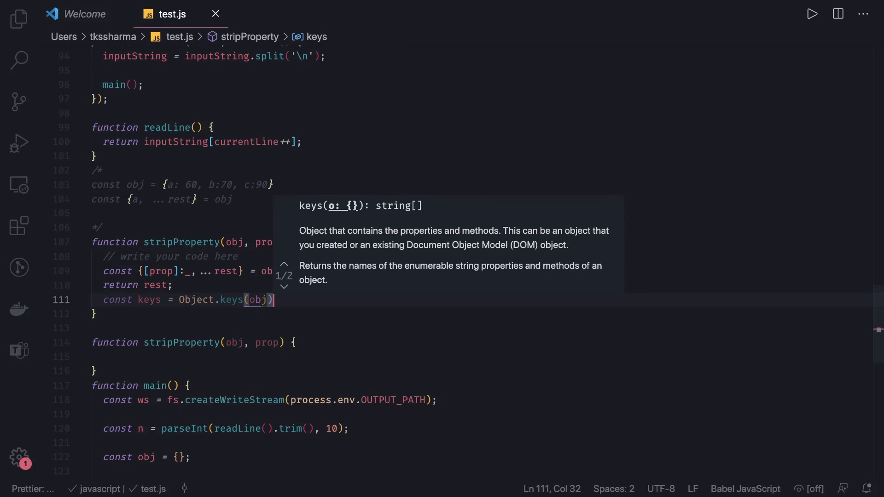
{"action": "type", "text": "for"}
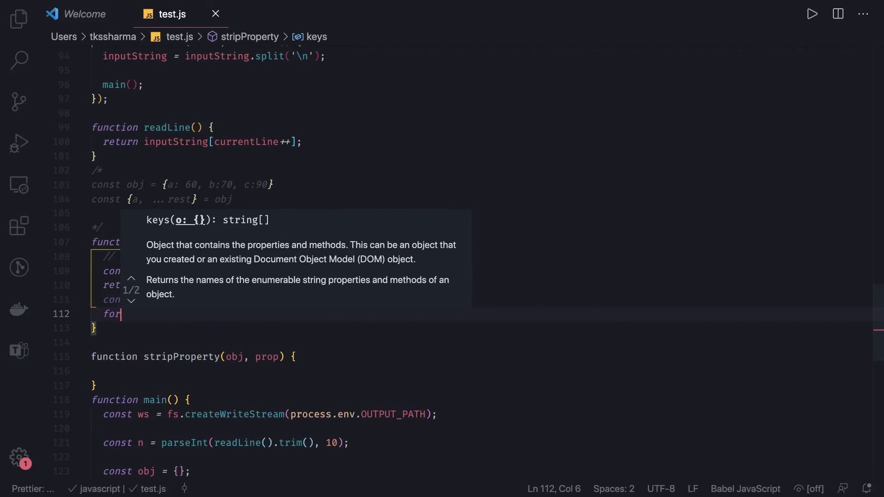
{"action": "type", "text": "(cont key"}
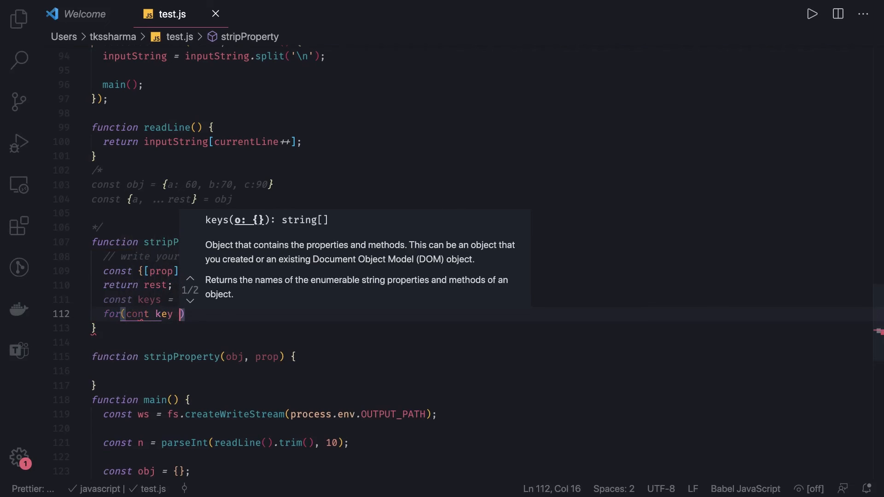
{"action": "type", "text": "of"}
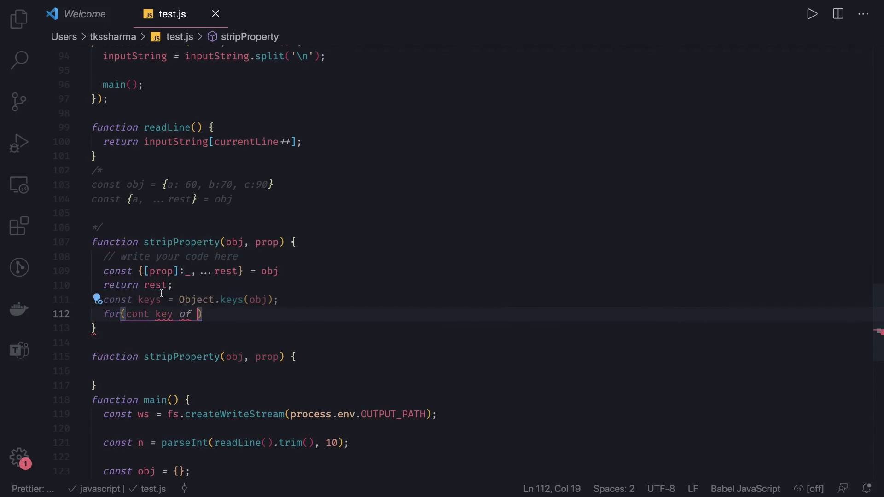
{"action": "type", "text": "keys"}
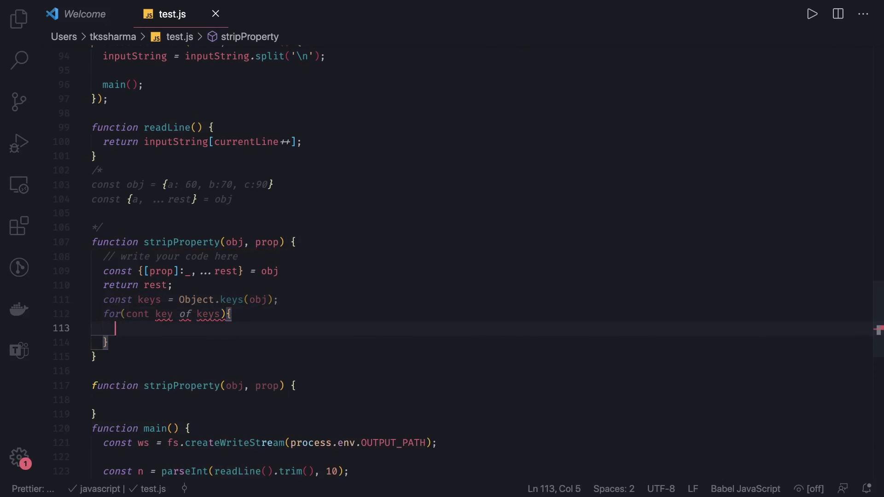
Declare const obj1 = {} and an if comparing key against props inside the loop.
{"action": "type", "text": "if()"}
{"action": "type", "text": "const ob"}
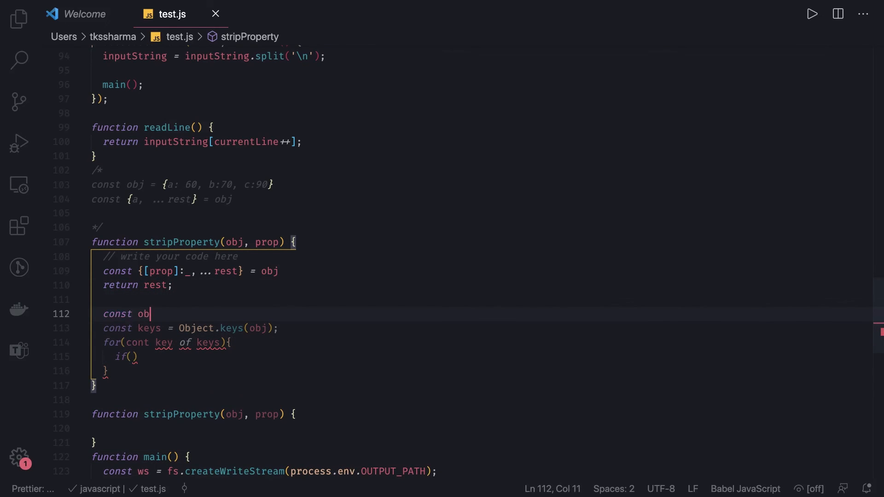
{"action": "type", "text": "j1 = {}"}
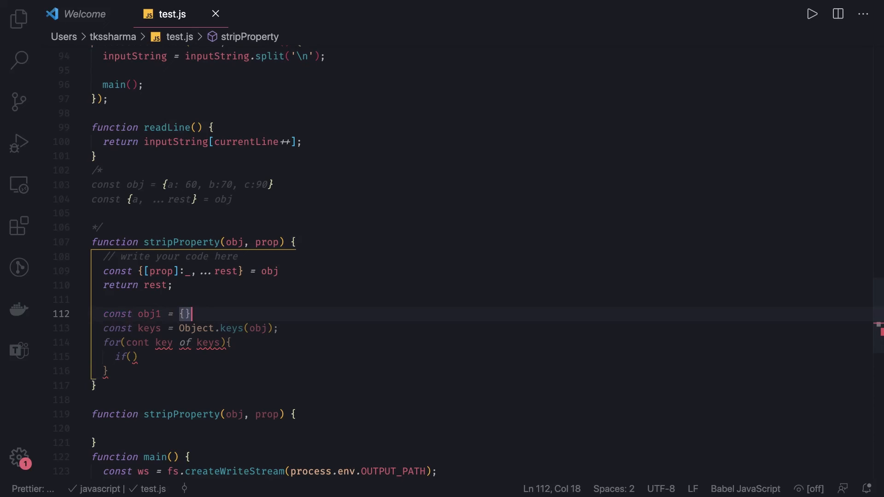
{"action": "left_click", "coordinate": [138, 356]}
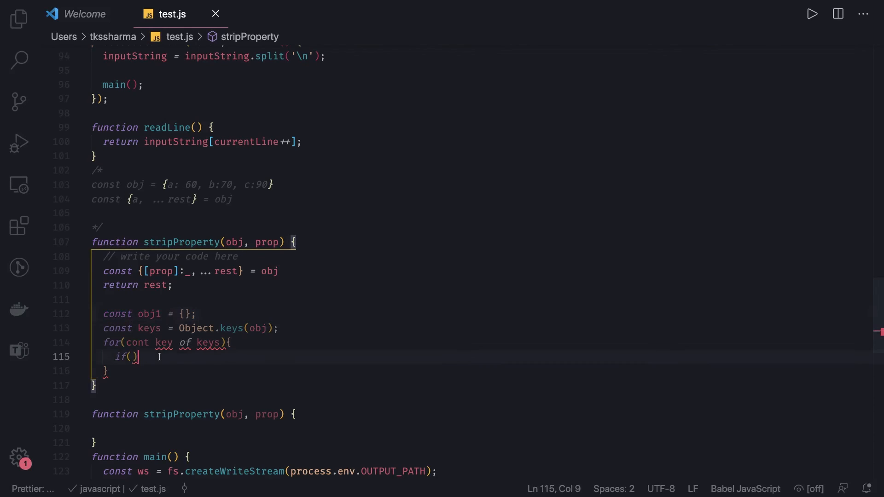
{"action": "type", "text": "key"}
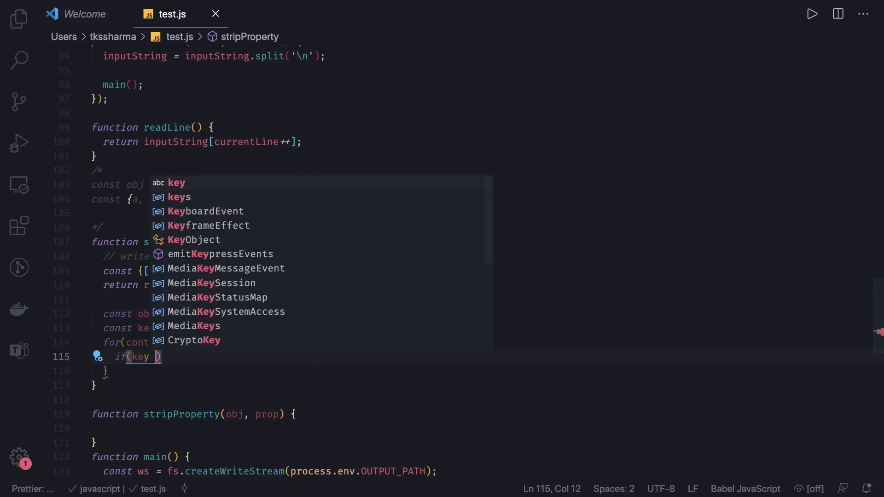
{"action": "type", "text": "=== pro"}
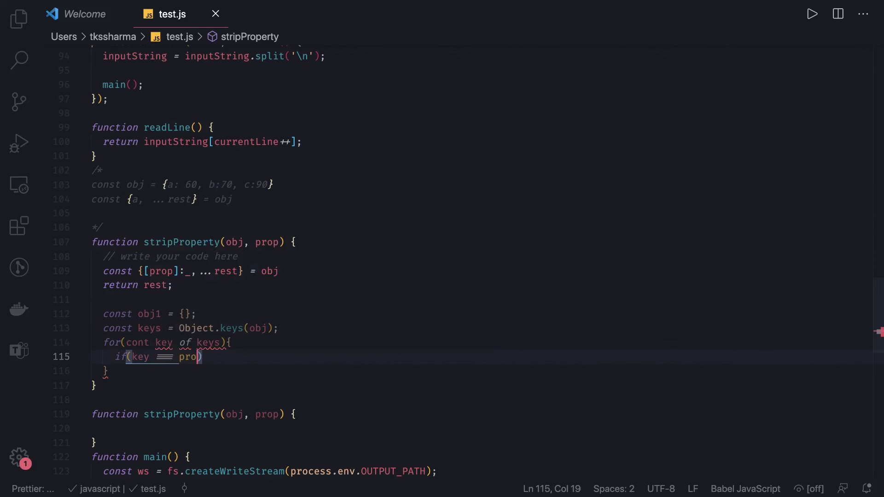
{"action": "type", "text": "s"}
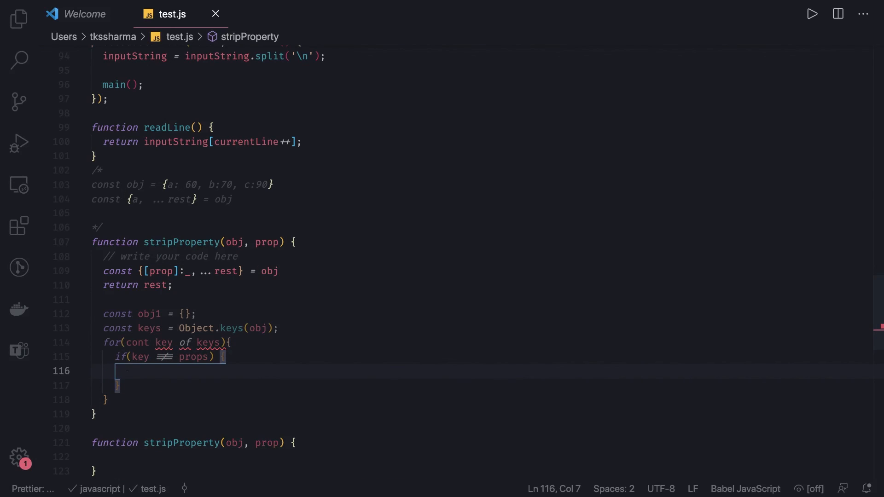
Copy obj1[key] = obj[key] for keys that pass the check.
{"action": "type", "text": "obj1["}
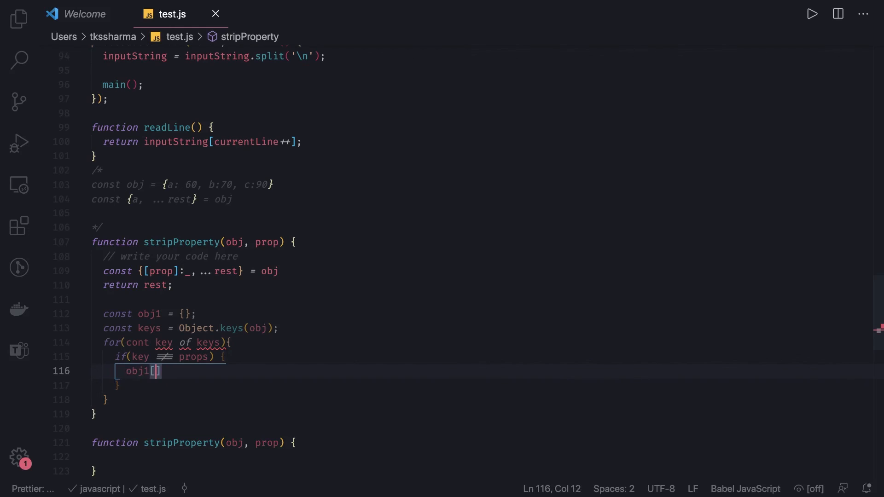
{"action": "type", "text": "key"}
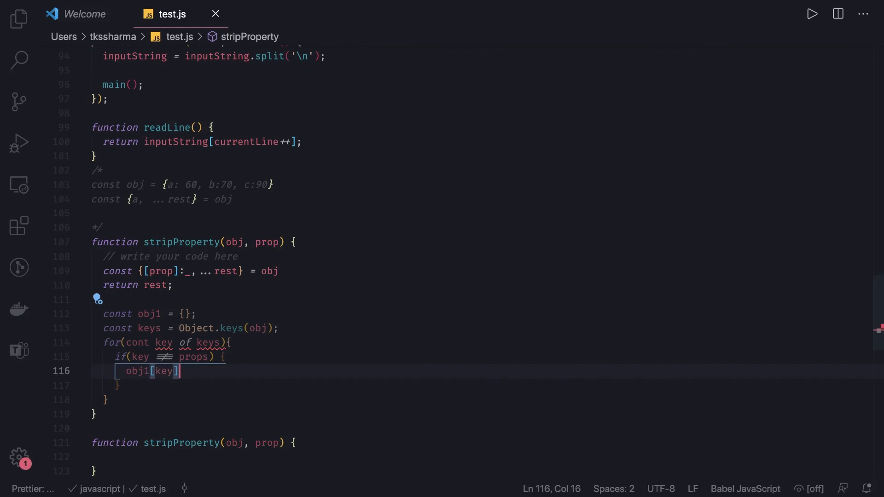
{"action": "type", "text": "="}
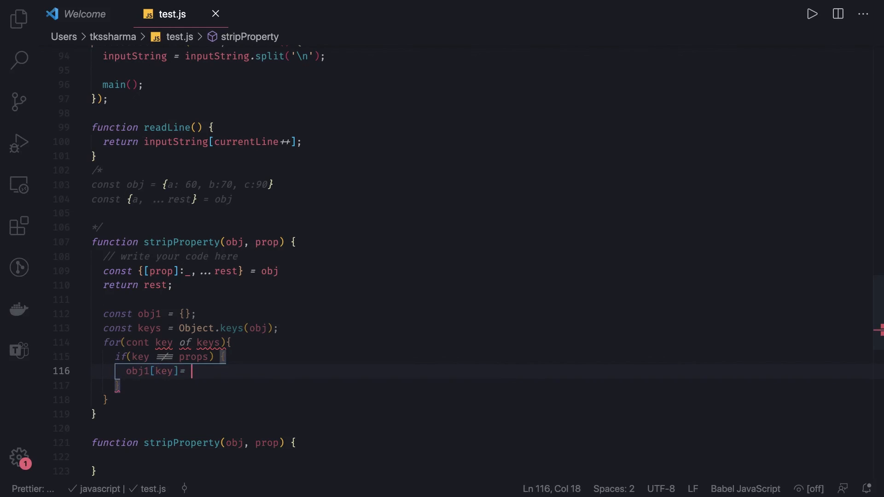
{"action": "type", "text": "obj[ke"}
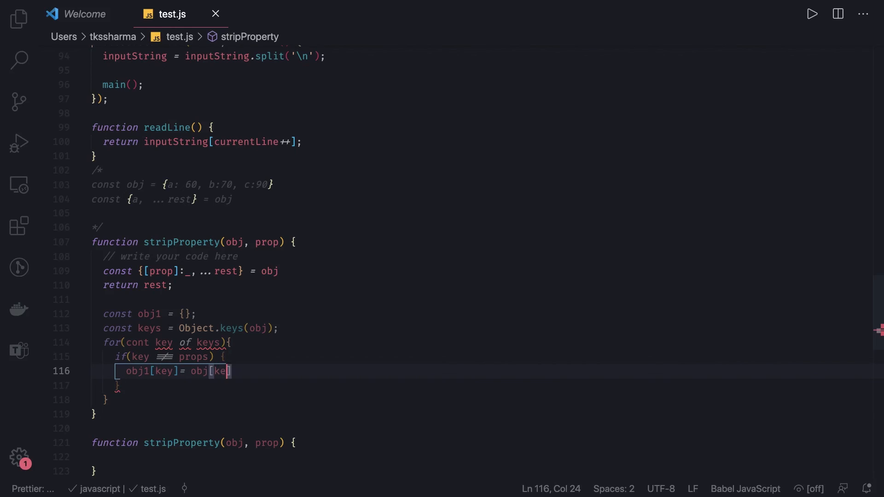
{"action": "type", "text": "y]"}
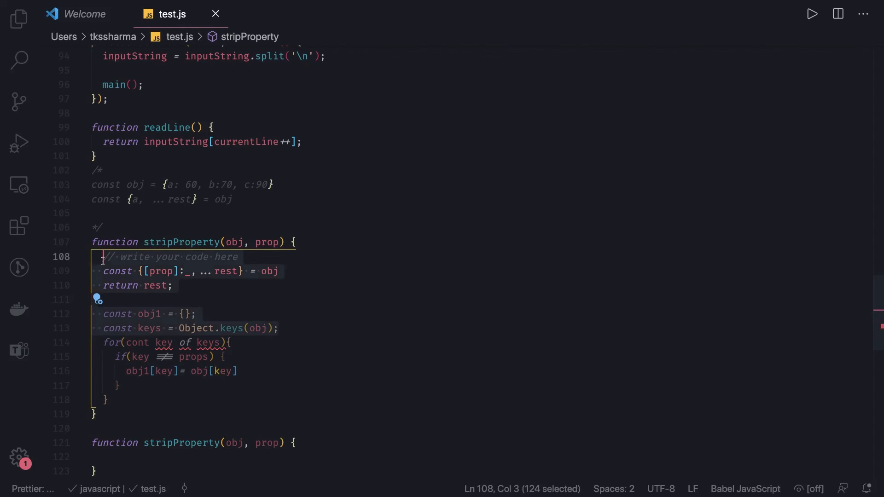
Delete the old destructuring lines, leaving the key-copying loop with obj2 returned.
{"action": "key", "text": "Delete"}
{"action": "type", "text": "return obj2;"}
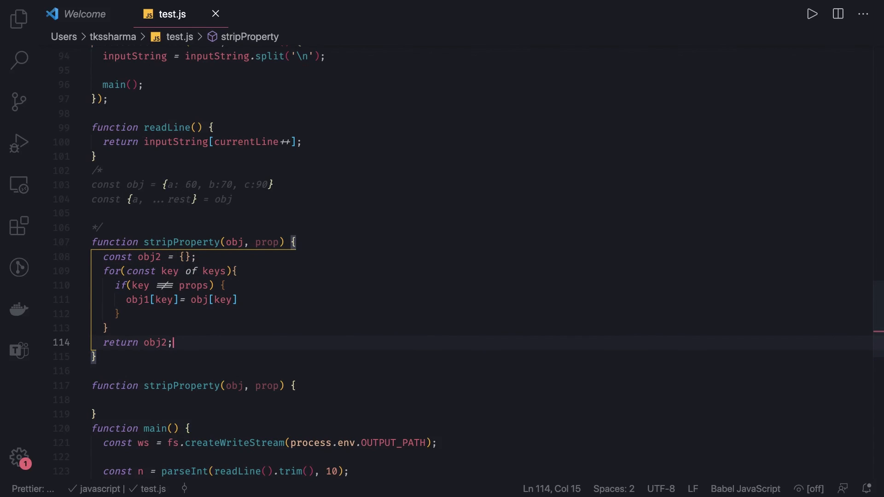
{"action": "mouse_move", "coordinate": [161, 299]}
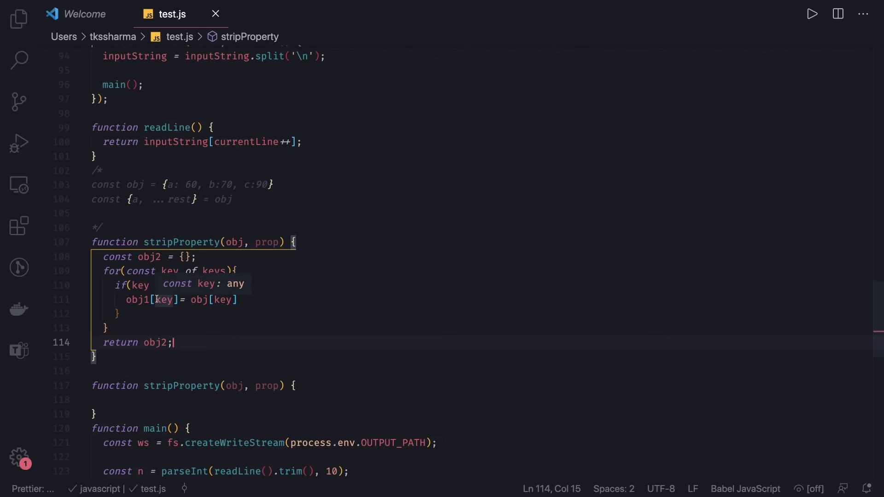